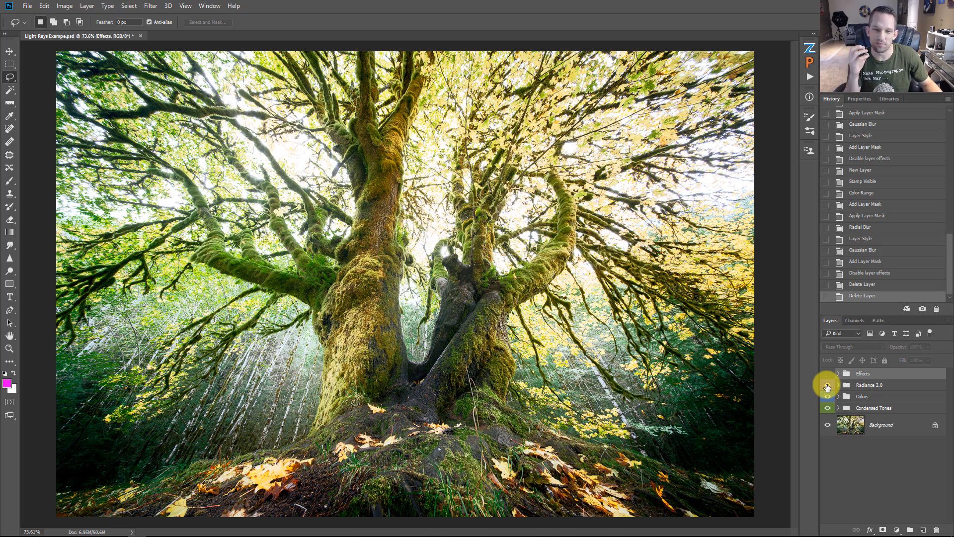
- Turn the Effects group back on so all four effect groups show
click(827, 373)
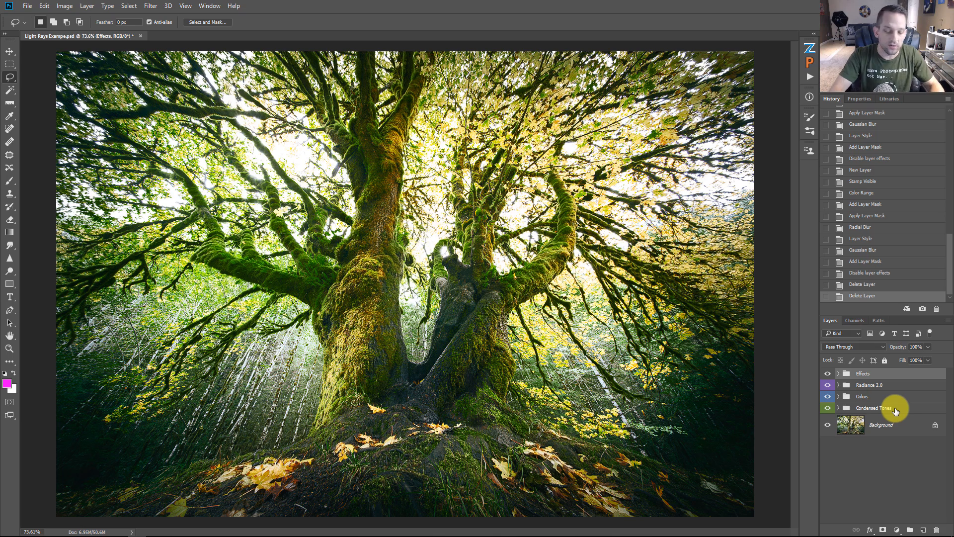
- Stamp all visible layers into a new merged Layer 2 with Ctrl+Alt+Shift+E
key(alt+ctrl+shift+e)
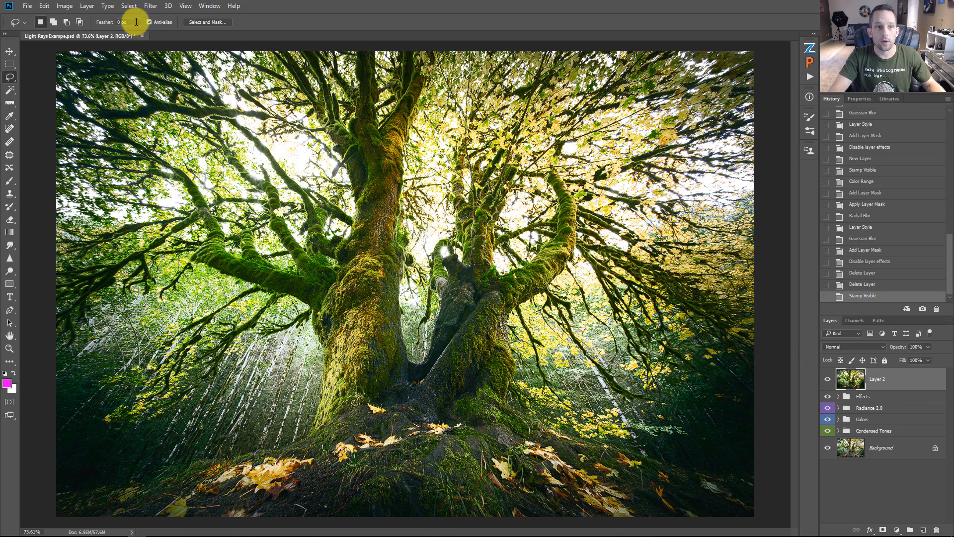
- Select Layer 2's highlights via Color Range: Highlights, fuzziness 16%, range 224
click(128, 5)
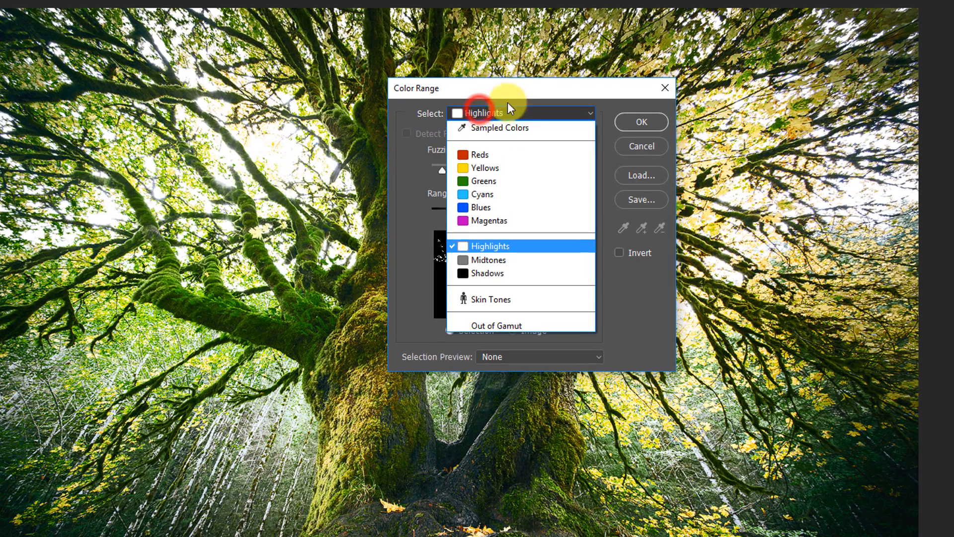
mouse_move(492, 127)
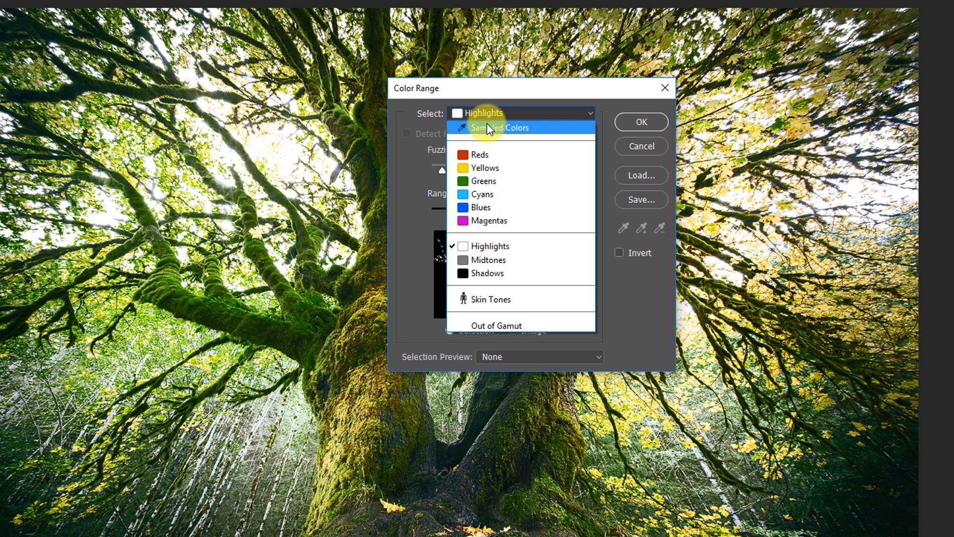
click(499, 128)
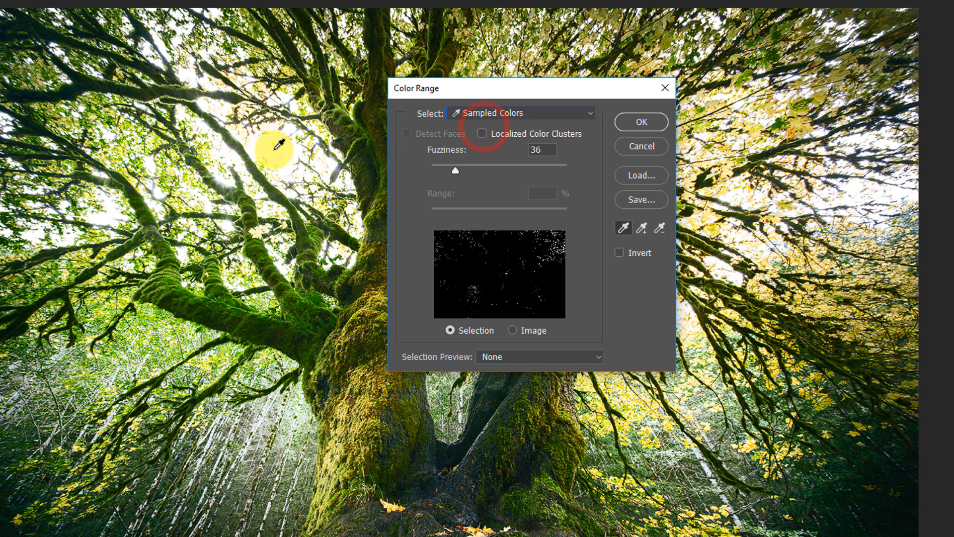
drag(455, 171, 483, 171)
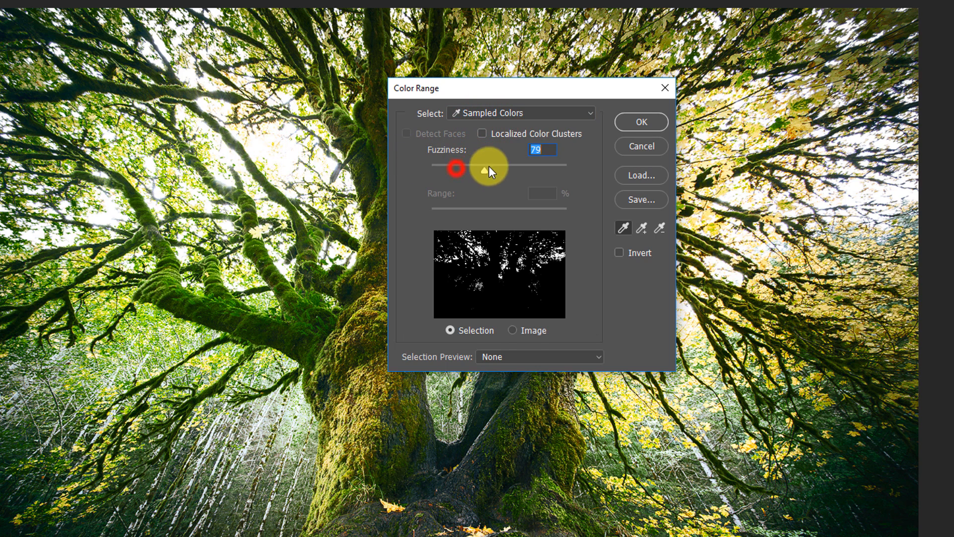
drag(480, 165, 498, 164)
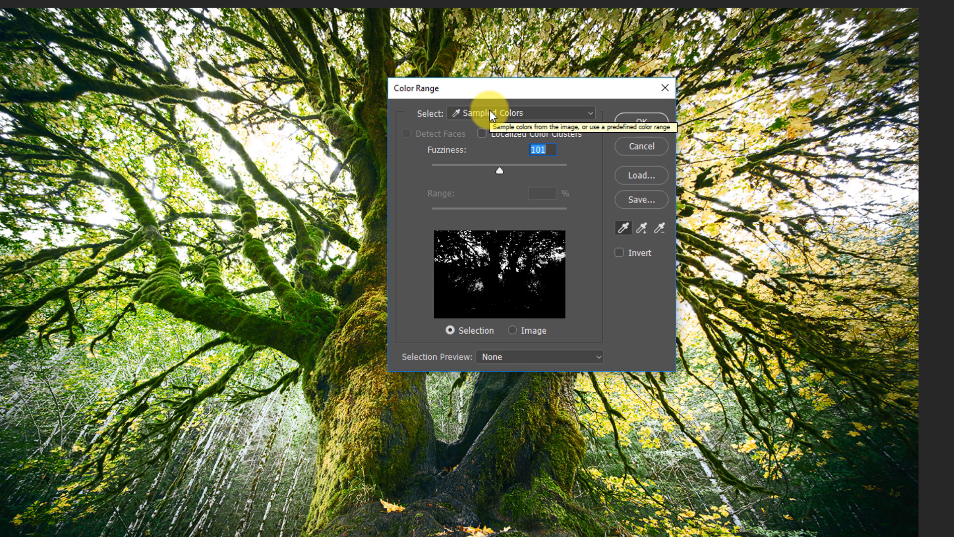
click(521, 113)
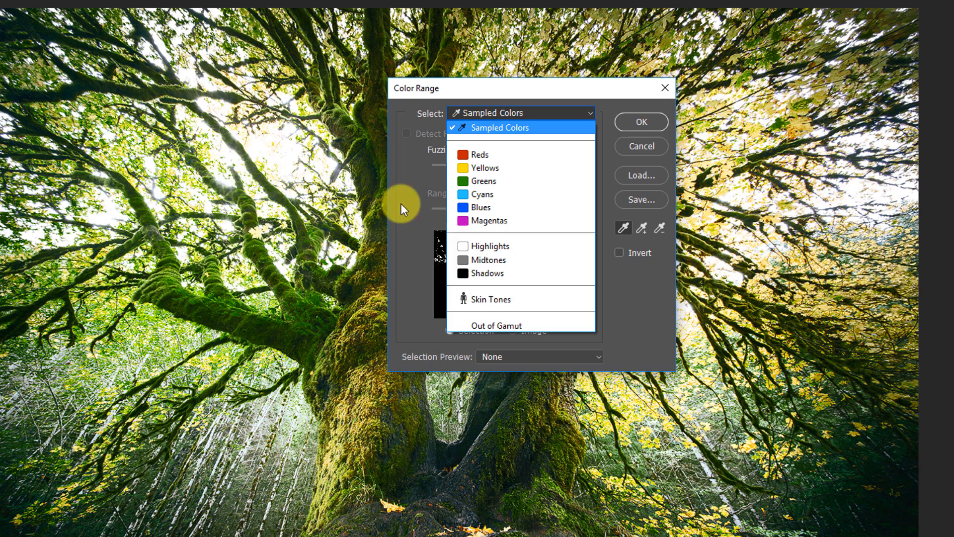
click(490, 246)
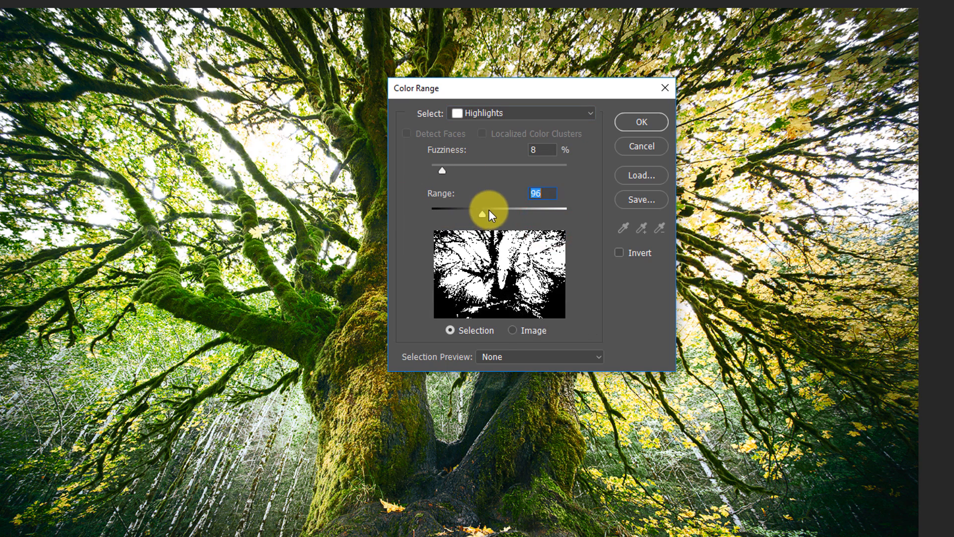
drag(482, 213, 518, 214)
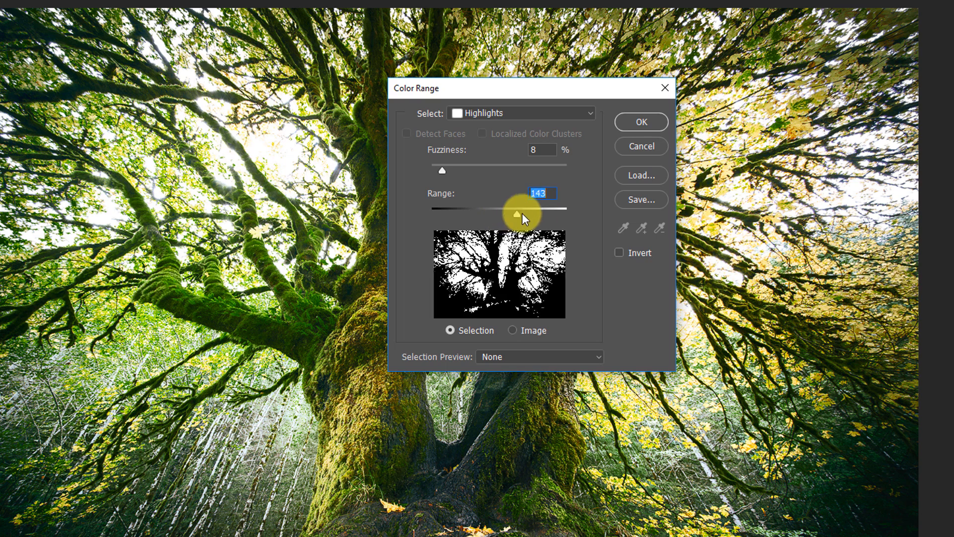
drag(517, 213, 545, 214)
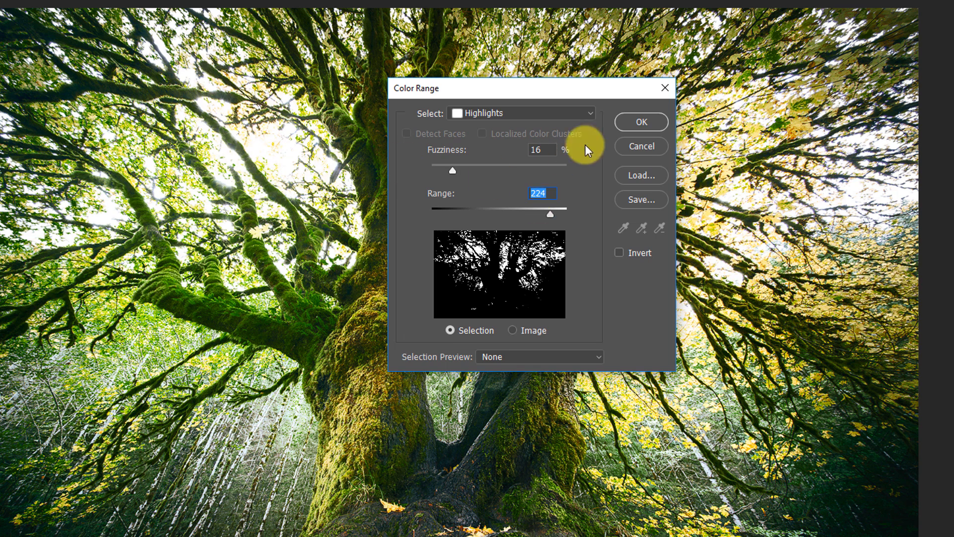
mouse_move(583, 151)
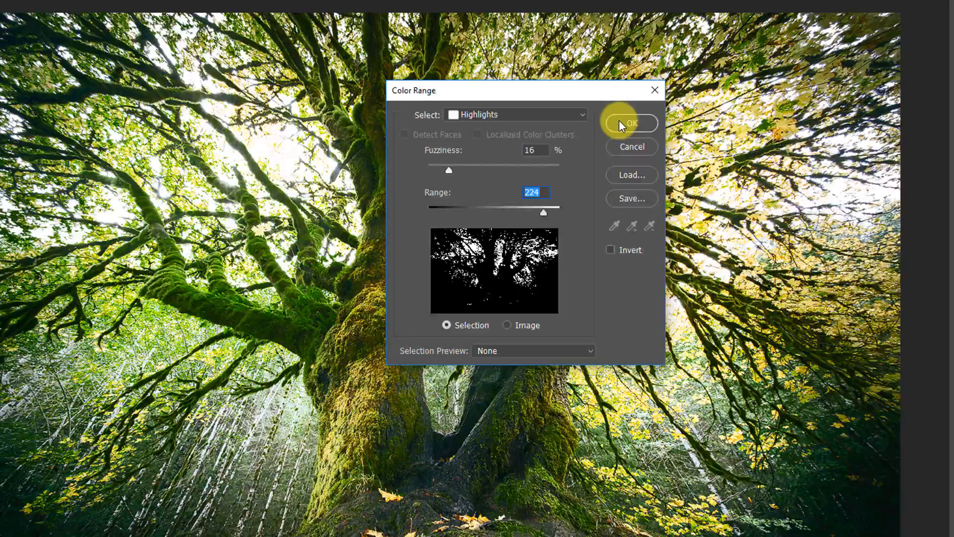
click(632, 122)
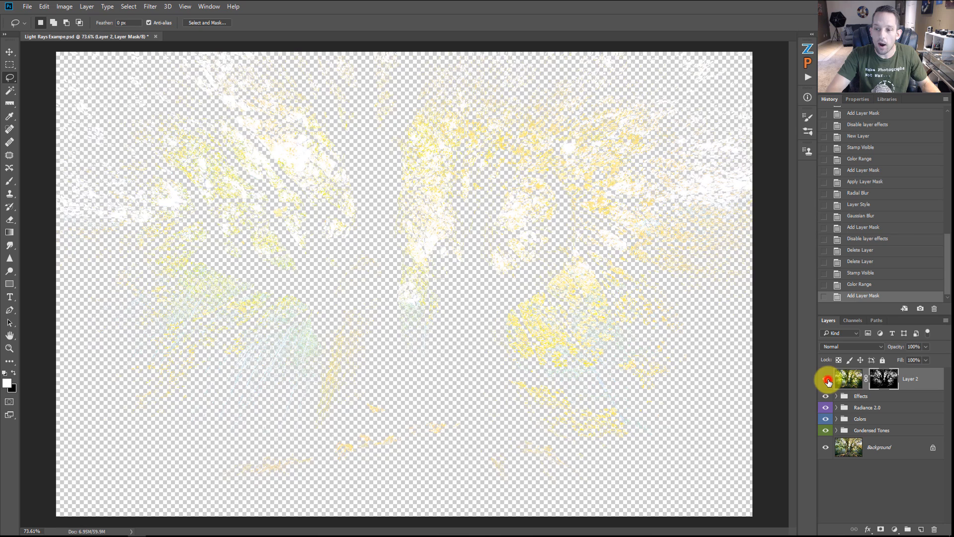
- Permanently apply the highlights mask to Layer 2 and show all other layers again
click(884, 379)
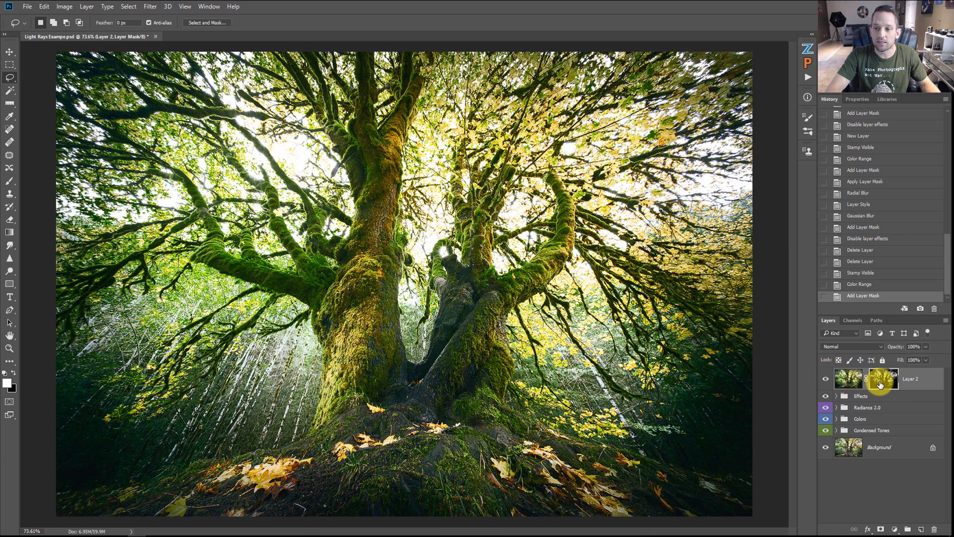
mouse_move(880, 384)
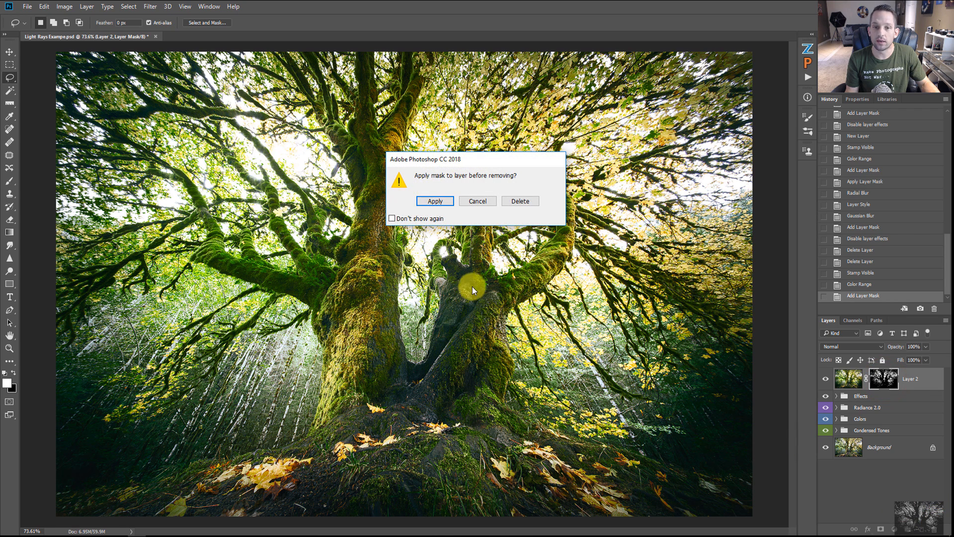
mouse_move(431, 174)
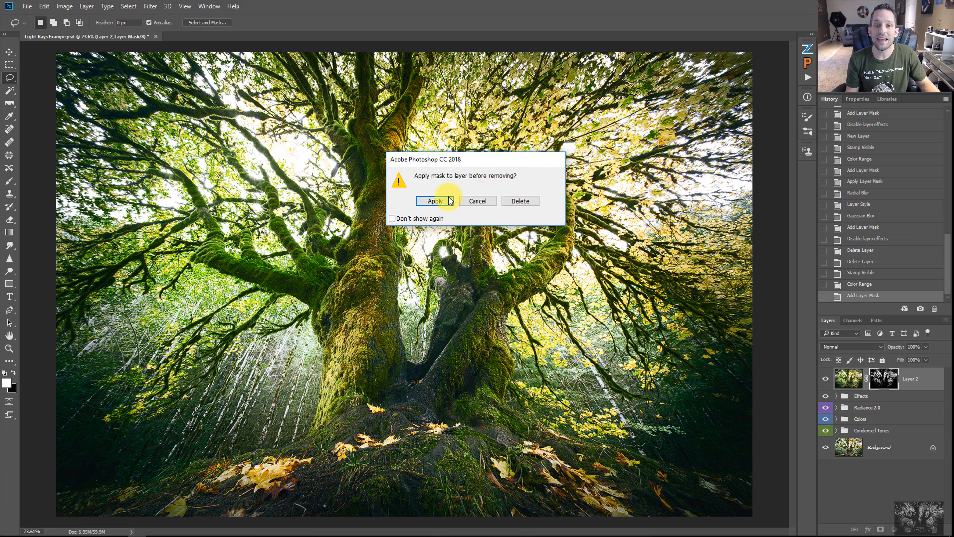
click(435, 200)
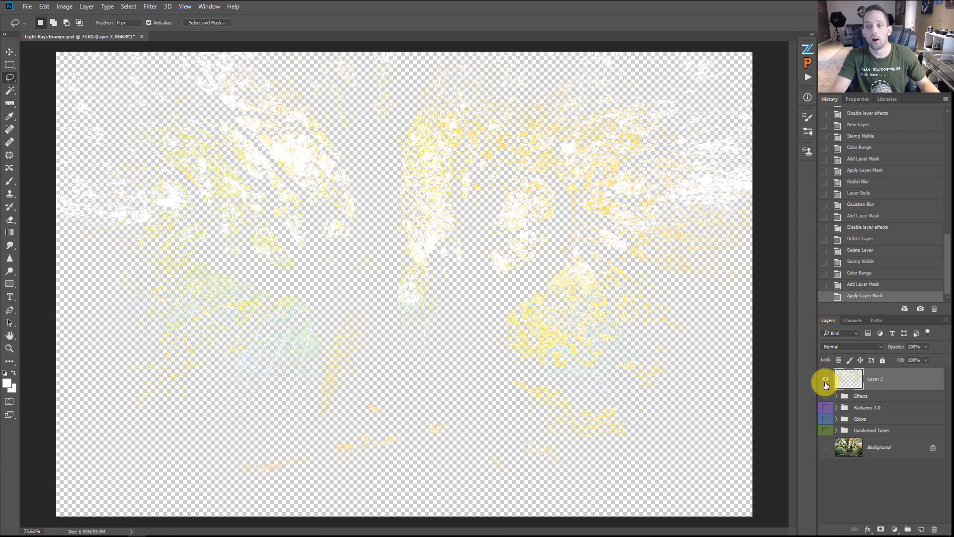
click(825, 379)
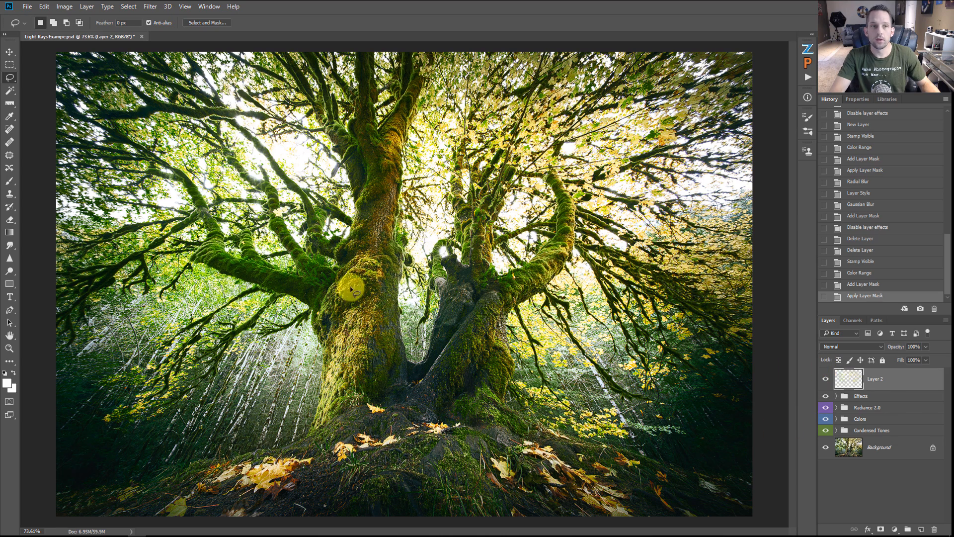
- Apply a Radial Blur to Layer 2: amount 100, Zoom, centre near the treetops
click(168, 6)
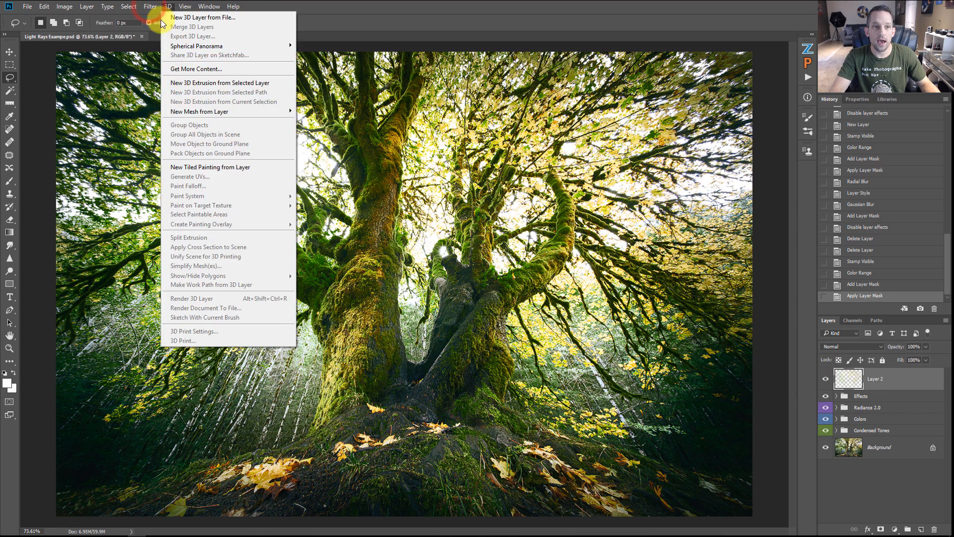
click(150, 6)
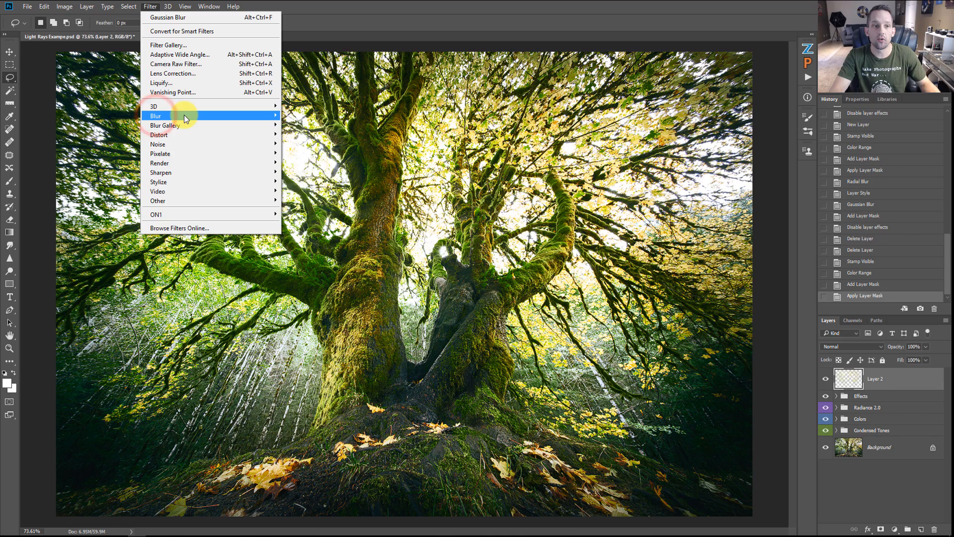
mouse_move(176, 115)
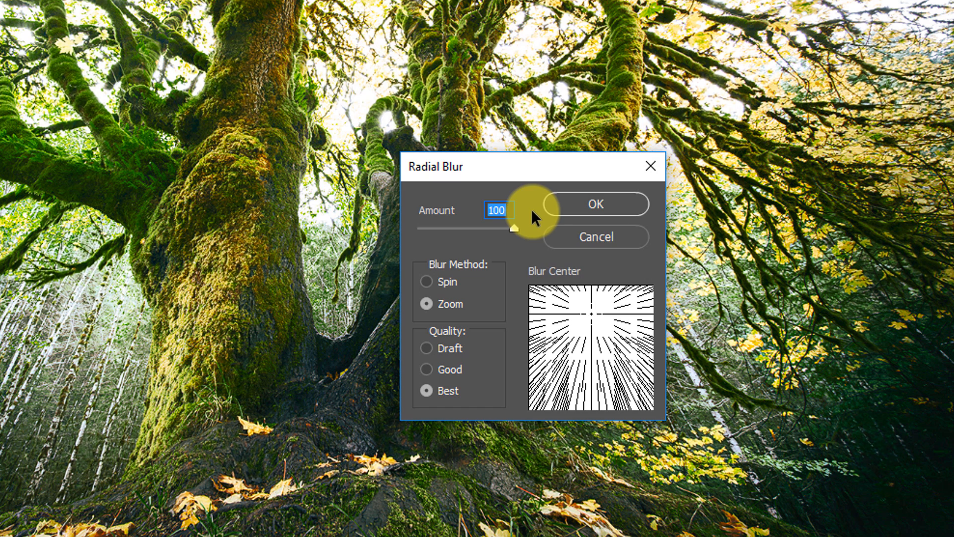
drag(512, 227, 468, 234)
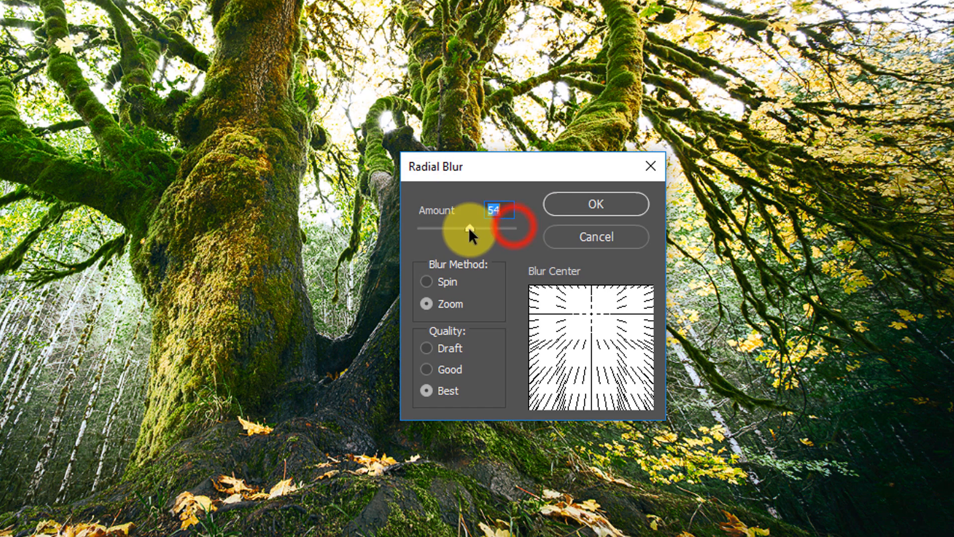
drag(466, 227, 515, 227)
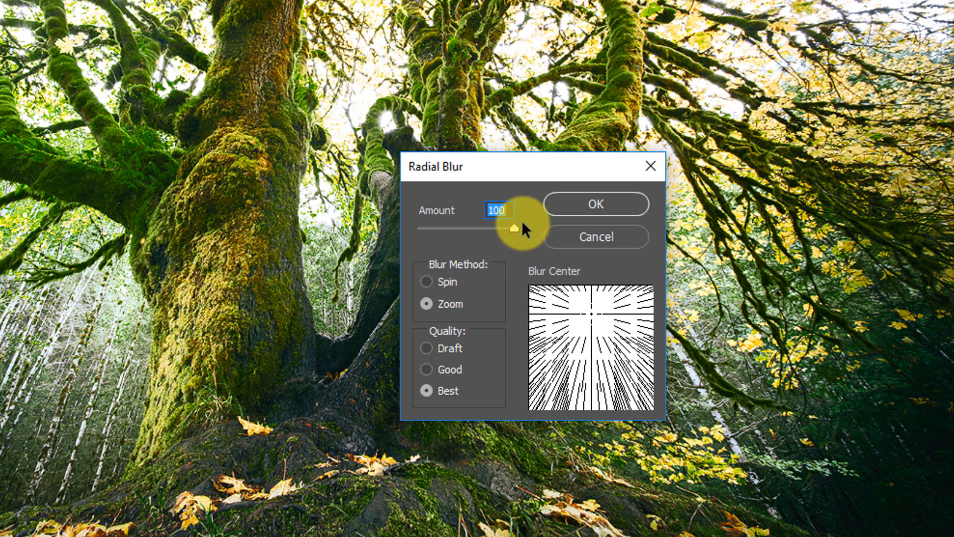
click(426, 282)
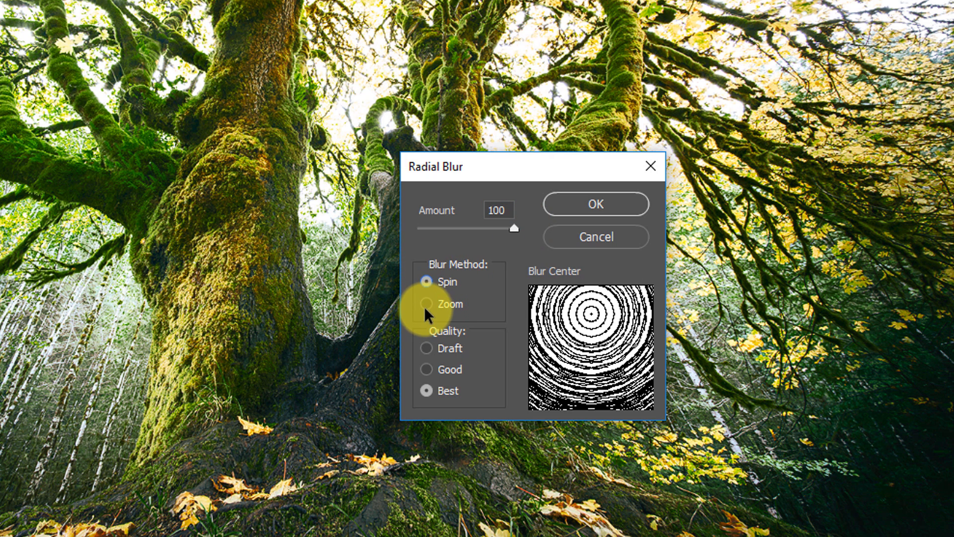
click(427, 304)
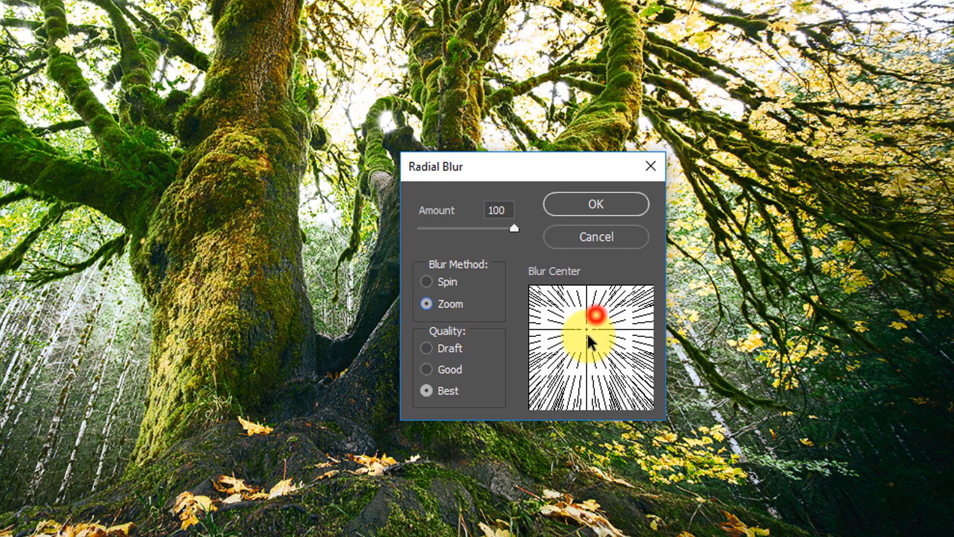
drag(592, 316, 605, 387)
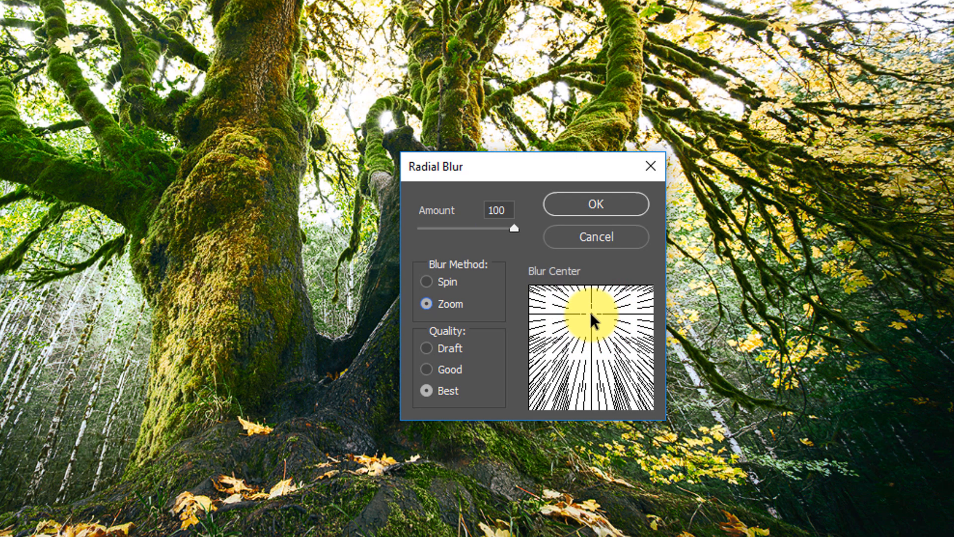
drag(592, 309, 566, 350)
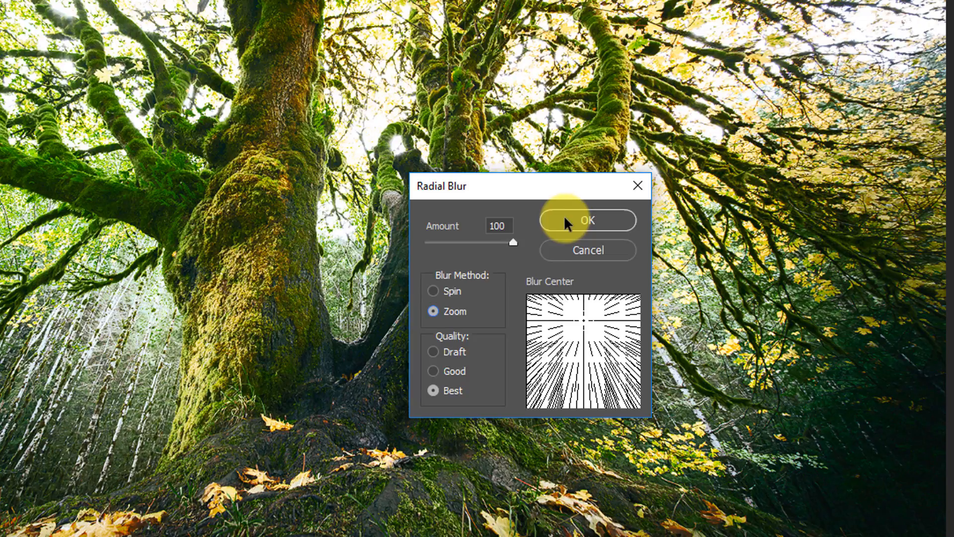
click(587, 220)
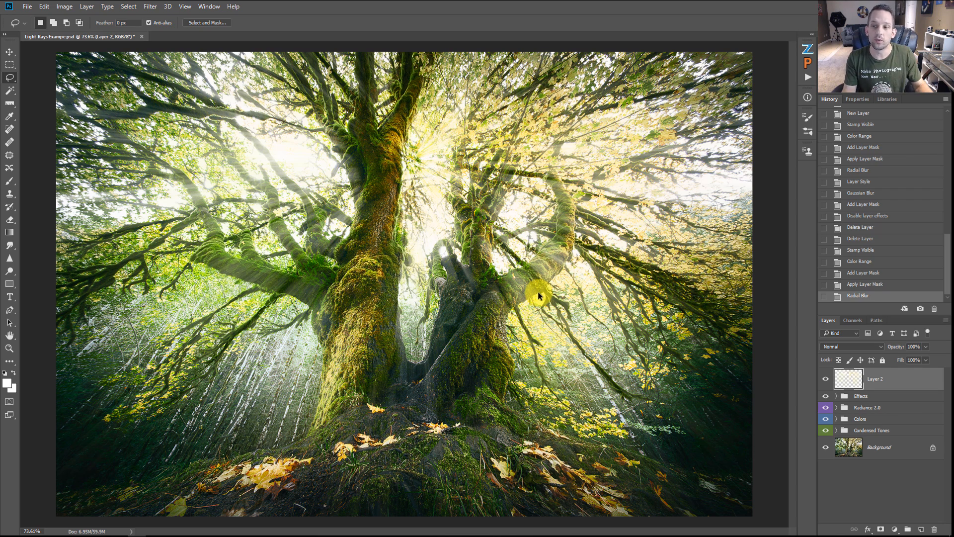
click(862, 273)
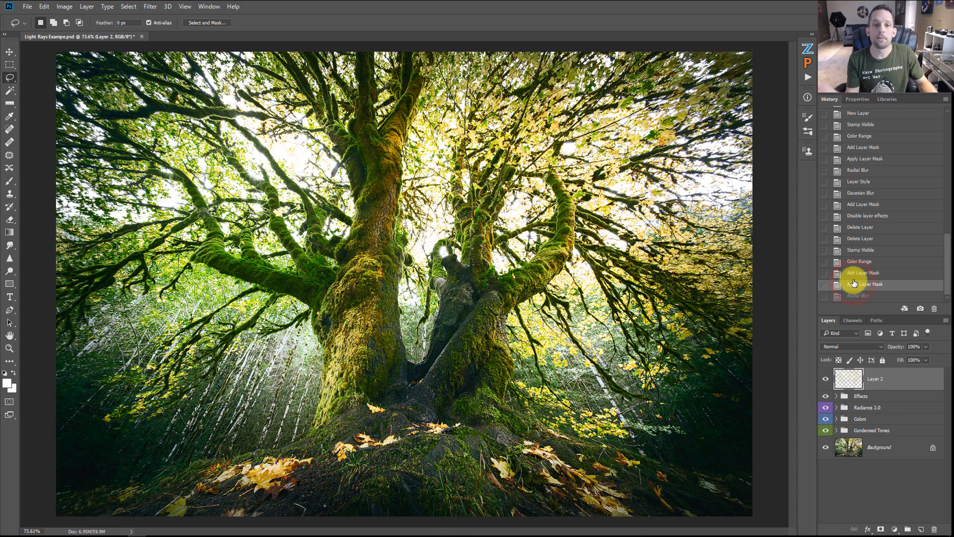
click(864, 284)
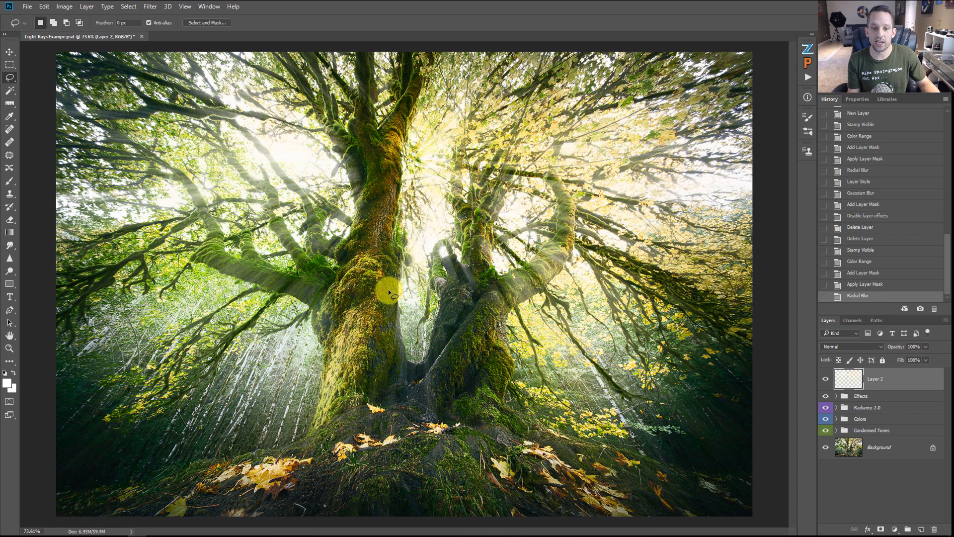
mouse_move(444, 349)
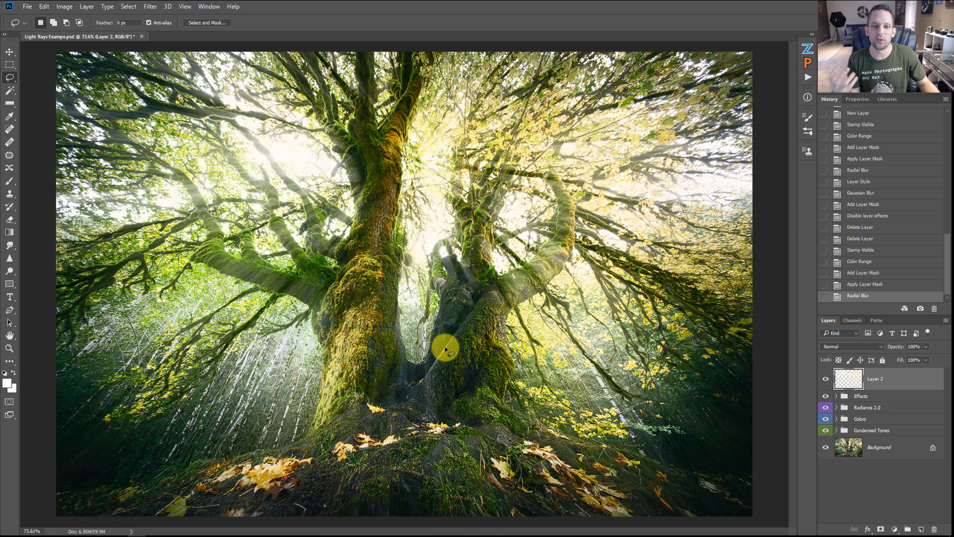
mouse_move(130, 204)
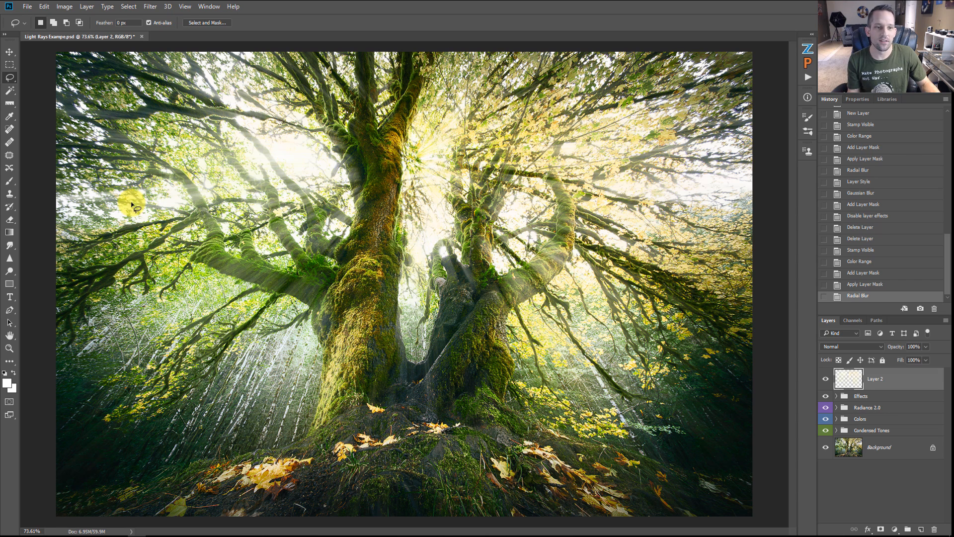
mouse_move(436, 239)
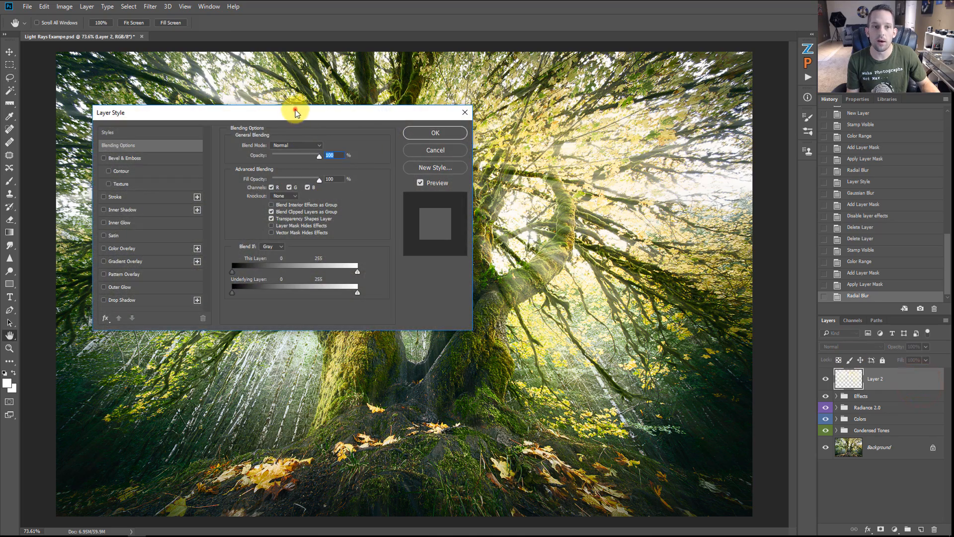
- Split Layer 2's Underlying Layer black slider to about 24/96 so rays fade over darks
drag(295, 112, 651, 292)
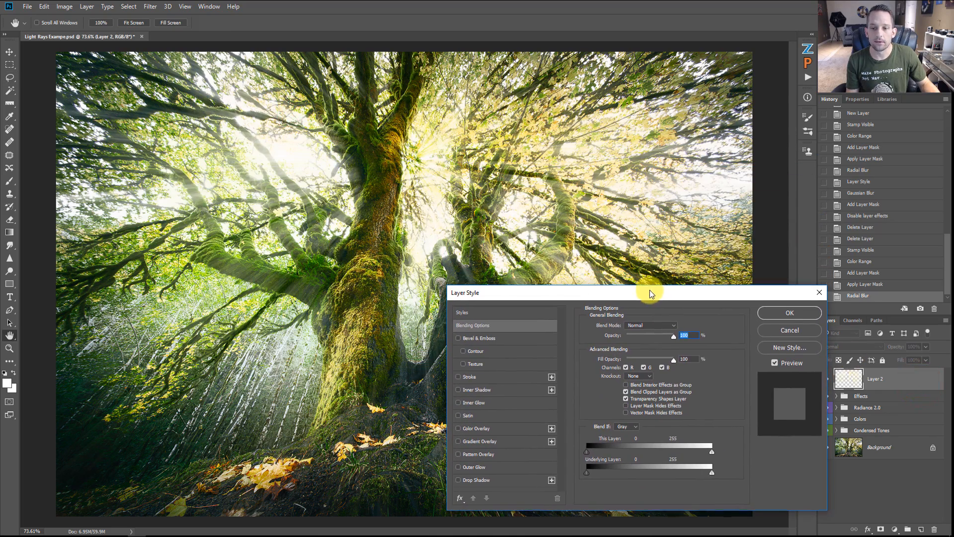
mouse_move(583, 476)
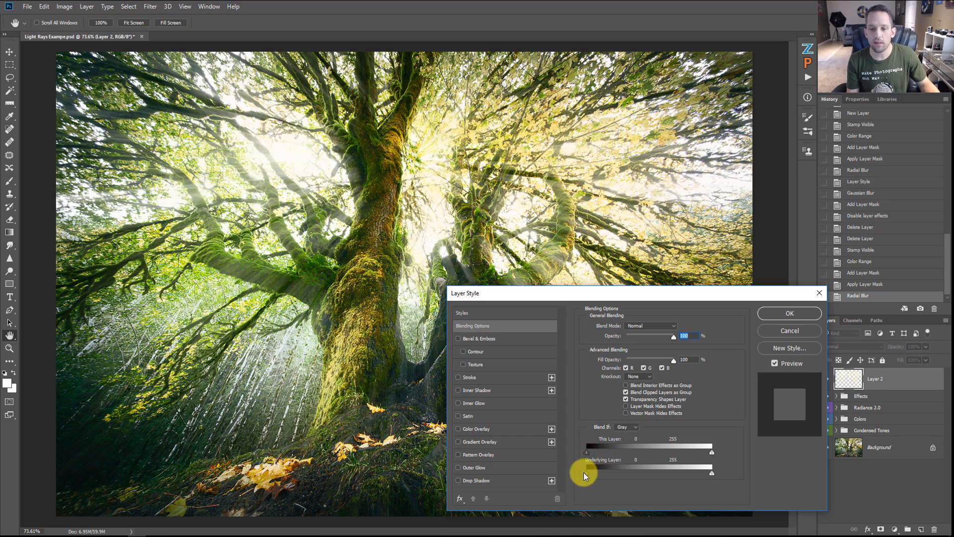
drag(585, 469, 610, 470)
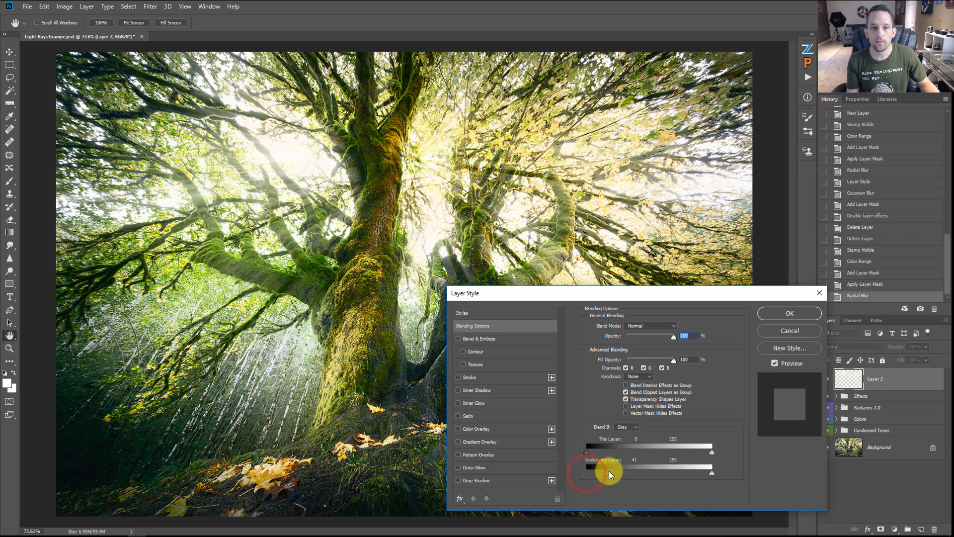
drag(608, 472, 587, 472)
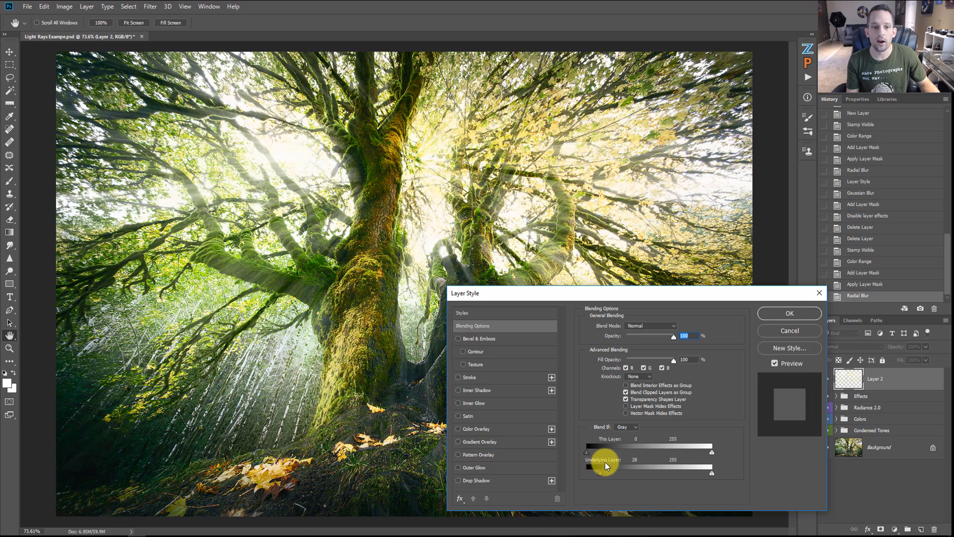
drag(614, 466, 633, 467)
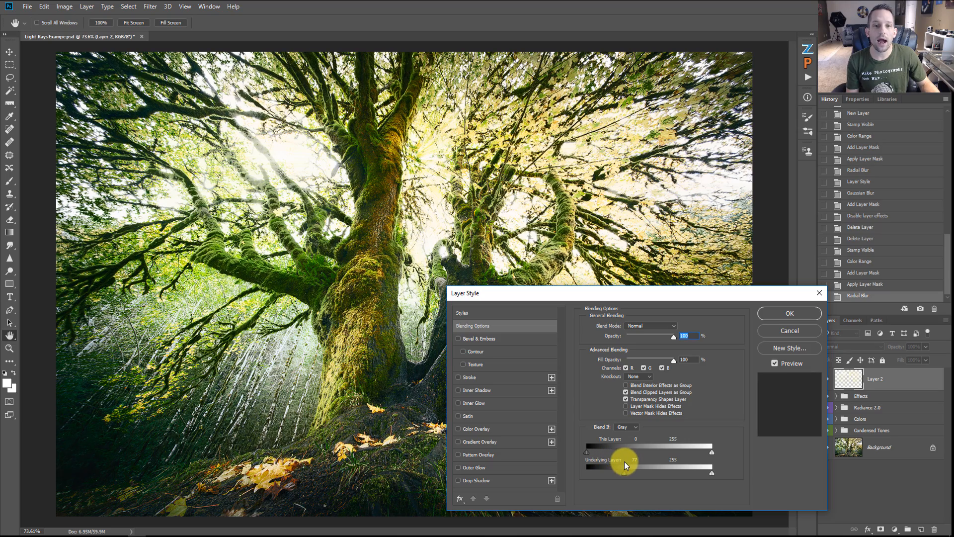
drag(627, 466, 623, 466)
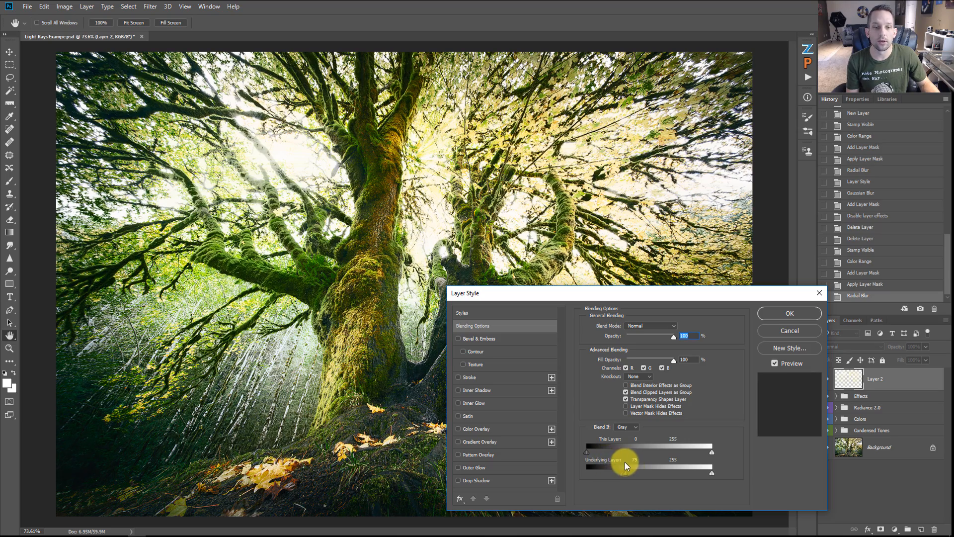
drag(629, 466, 617, 466)
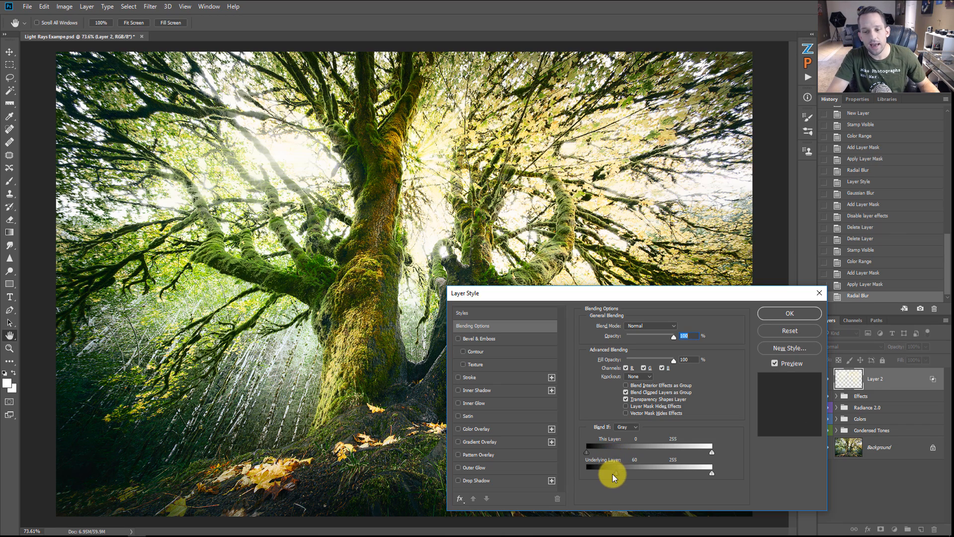
drag(615, 472, 593, 473)
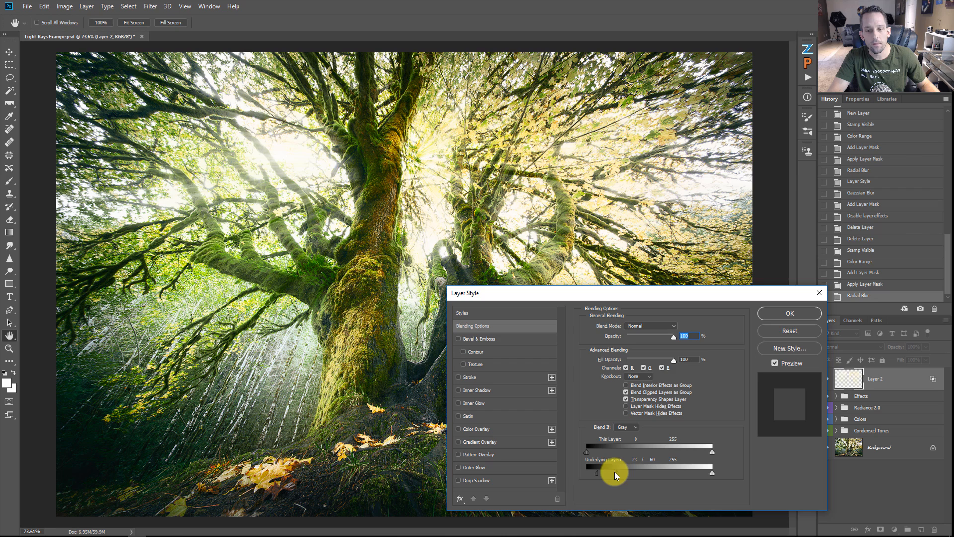
drag(614, 475, 639, 466)
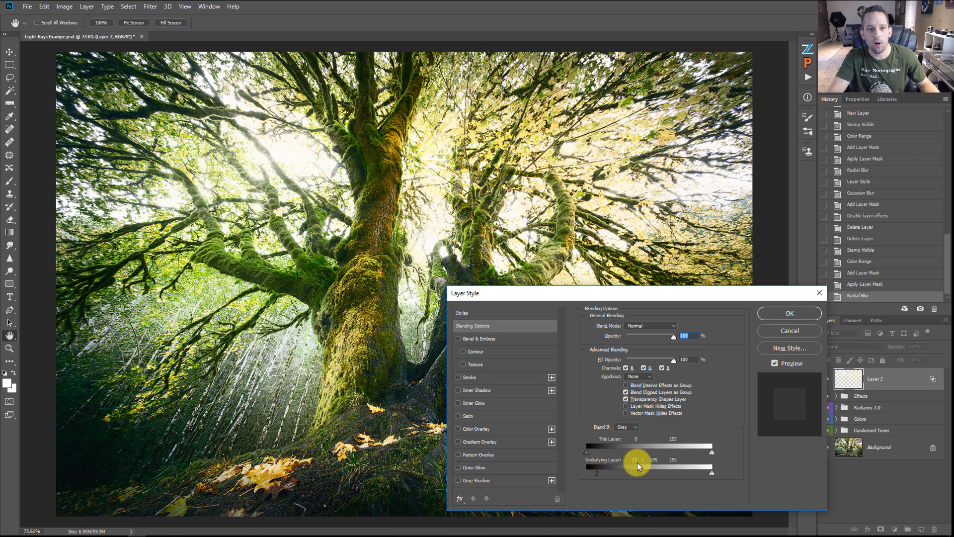
drag(637, 466, 599, 474)
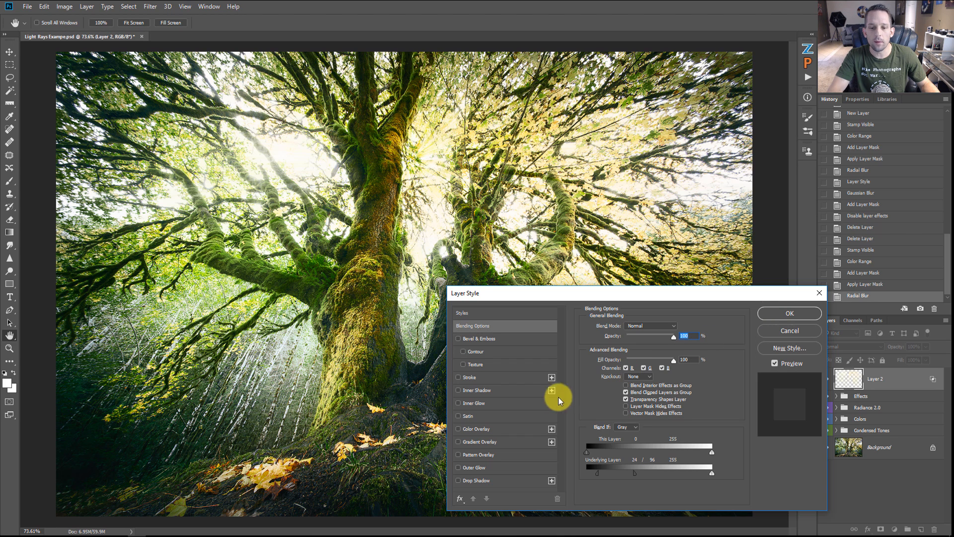
mouse_move(460, 430)
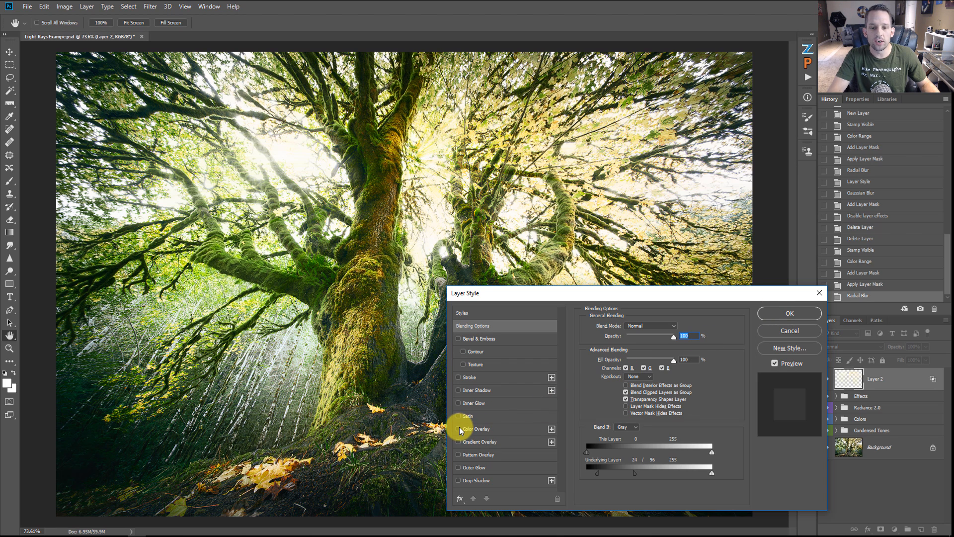
- Enable a Color Overlay effect on Layer 2 using magenta
click(458, 428)
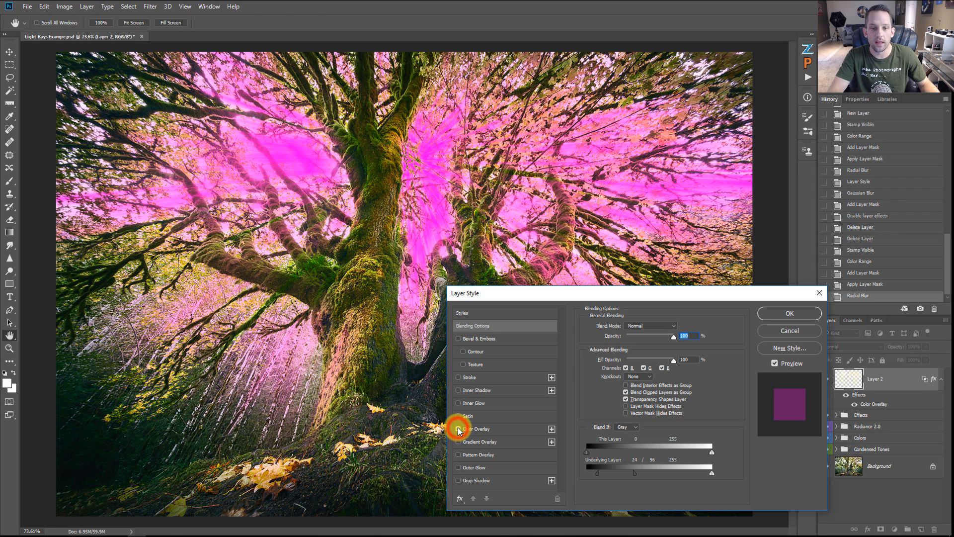
click(478, 428)
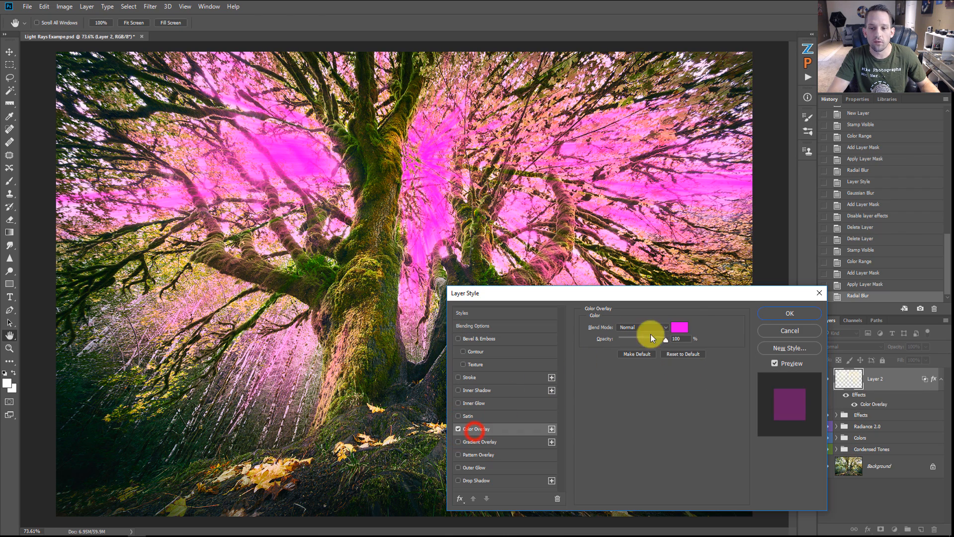
click(678, 327)
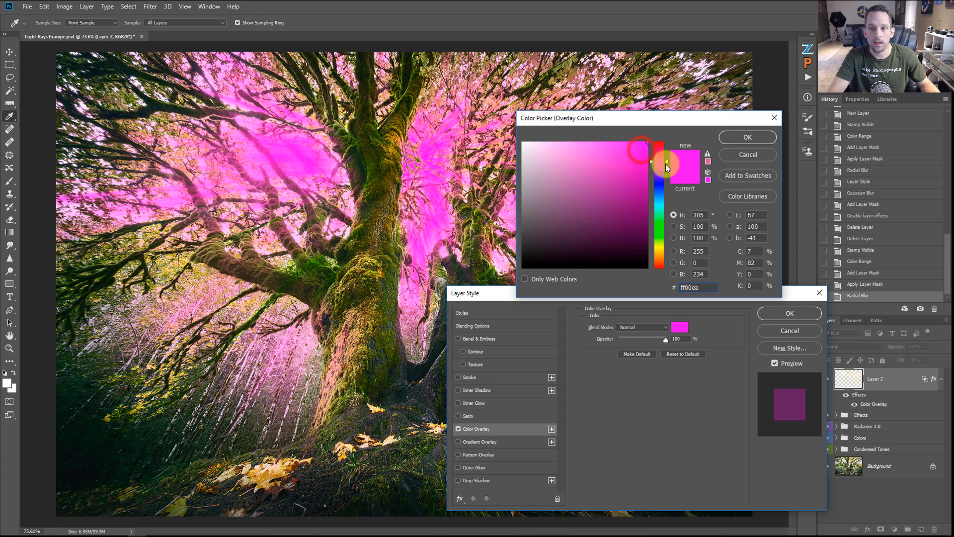
click(747, 137)
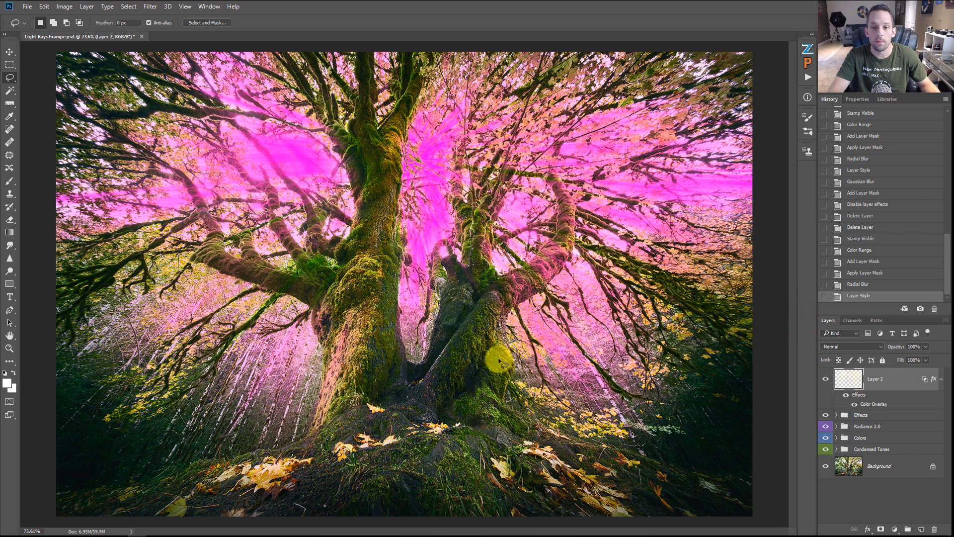
mouse_move(735, 398)
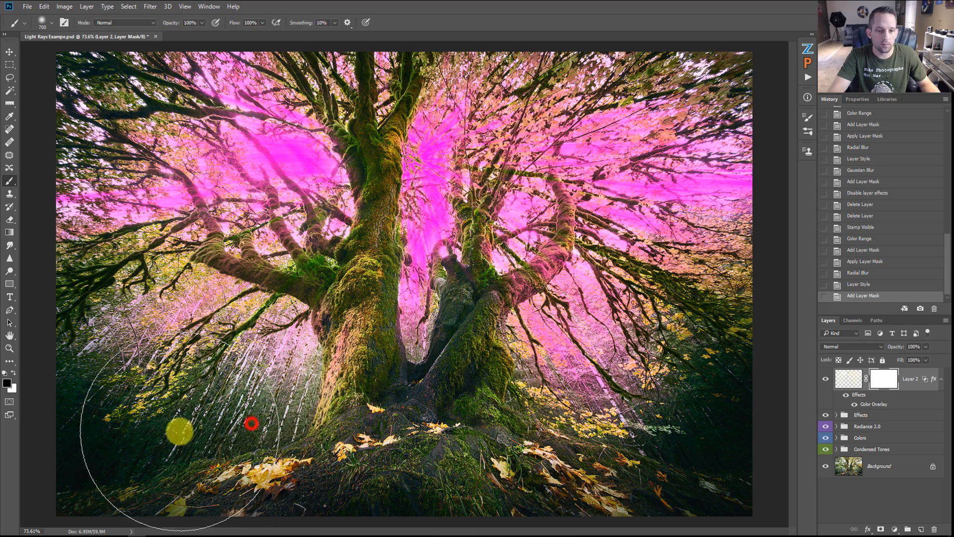
- Paint Layer 2's mask over the lower-left ground and switch off its effects
drag(177, 432, 593, 472)
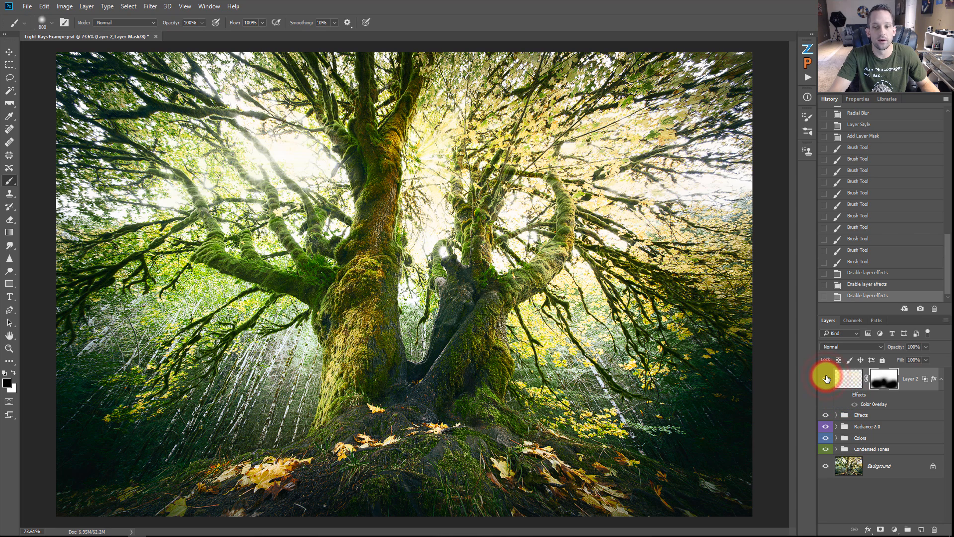
click(848, 377)
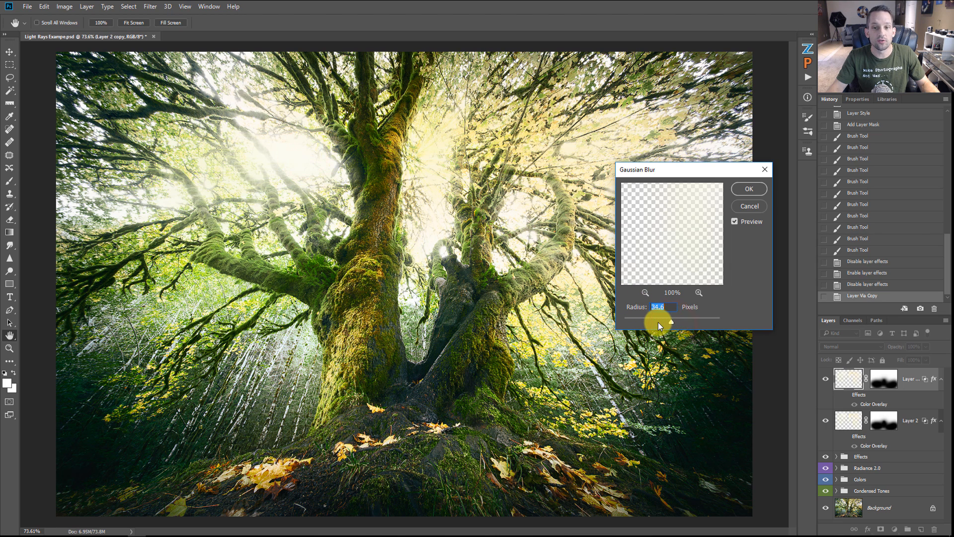
- Lower the duplicate's Gaussian Blur radius to about 34.6 pixels and apply it
drag(670, 320, 657, 320)
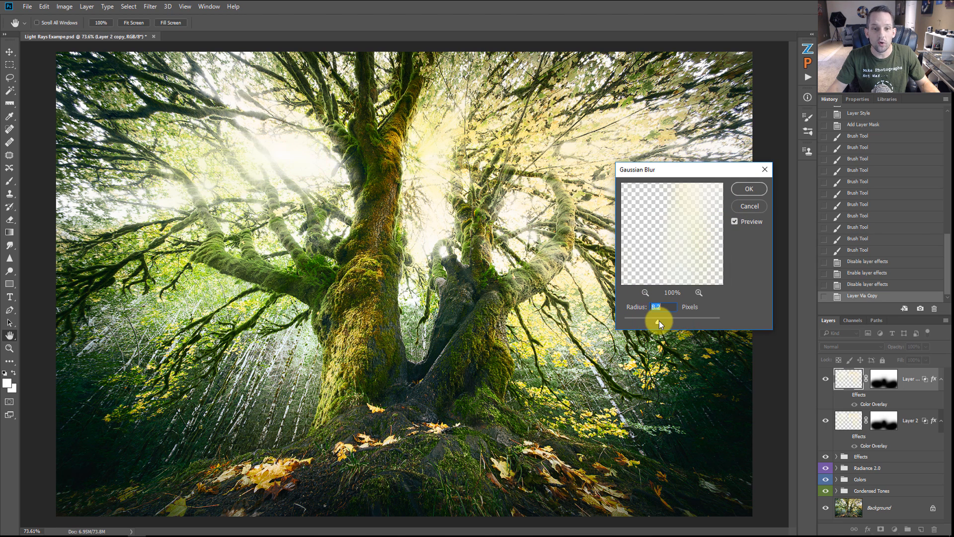
click(748, 189)
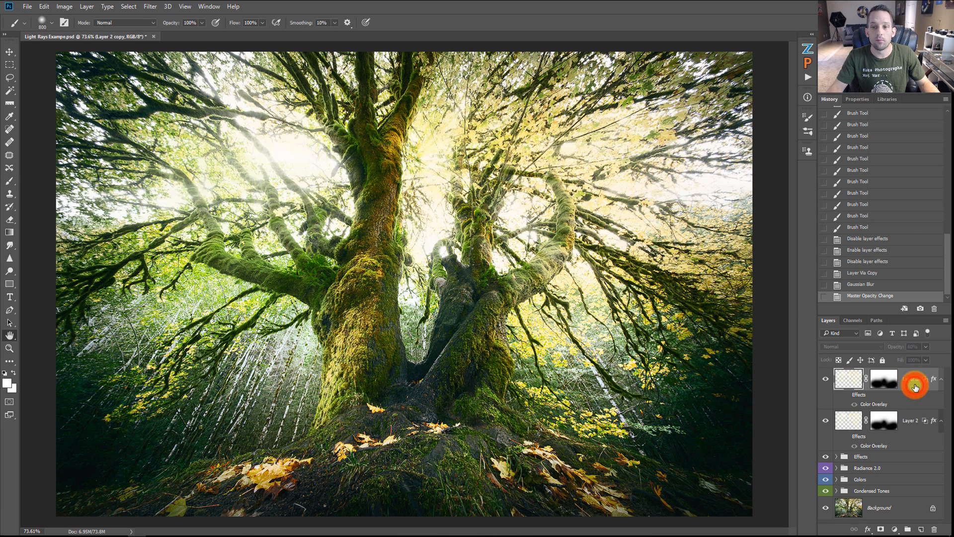
- Split the blurred copy's Underlying Layer black slider to soften the dark cut-off
double_click(916, 387)
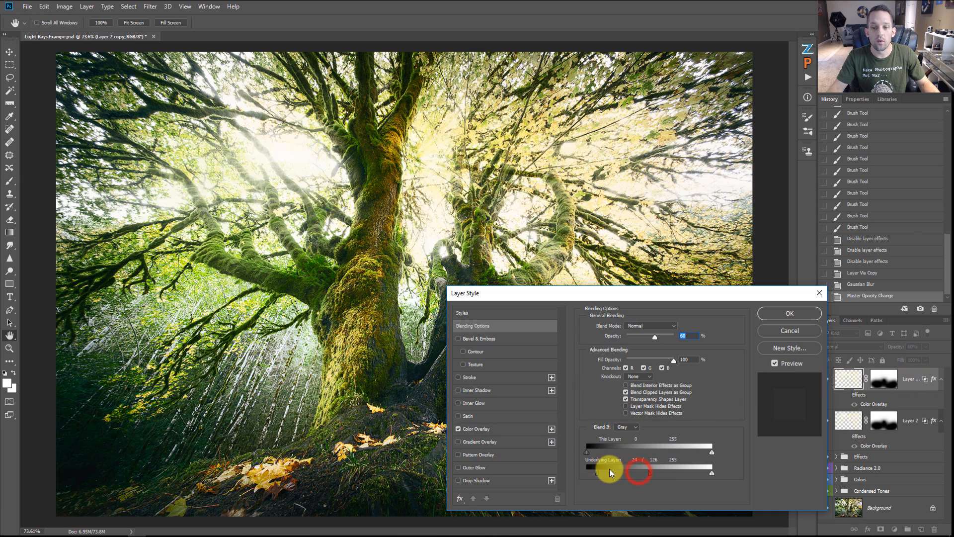
drag(608, 472, 635, 469)
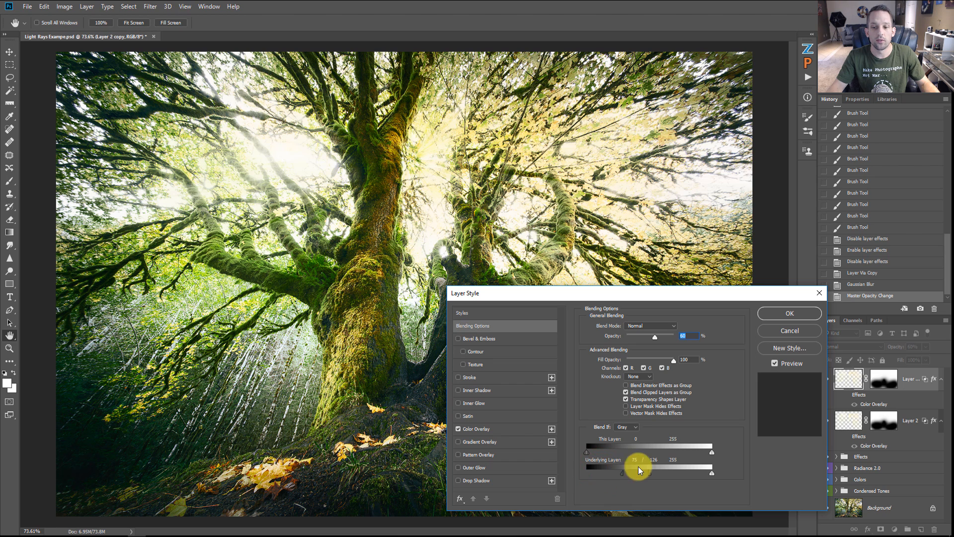
drag(651, 471, 712, 471)
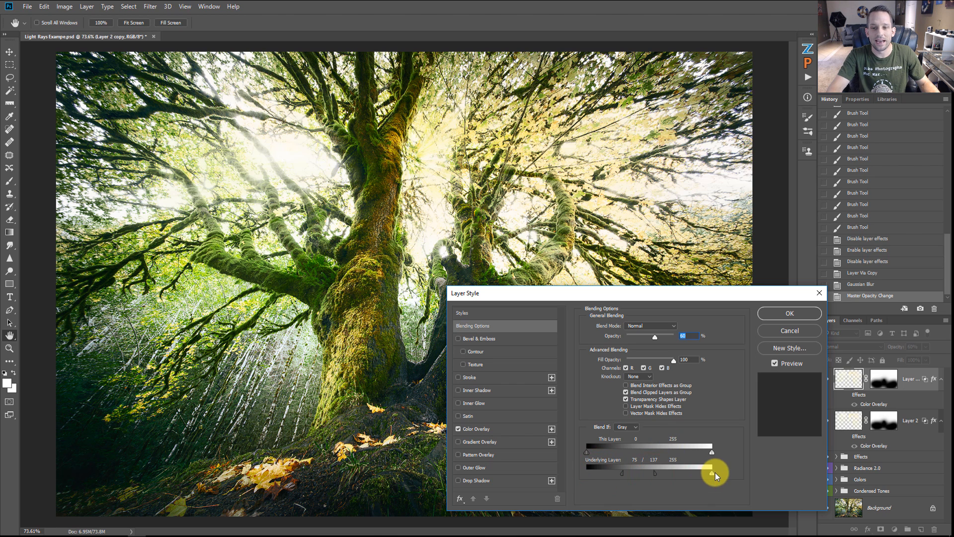
mouse_move(788, 312)
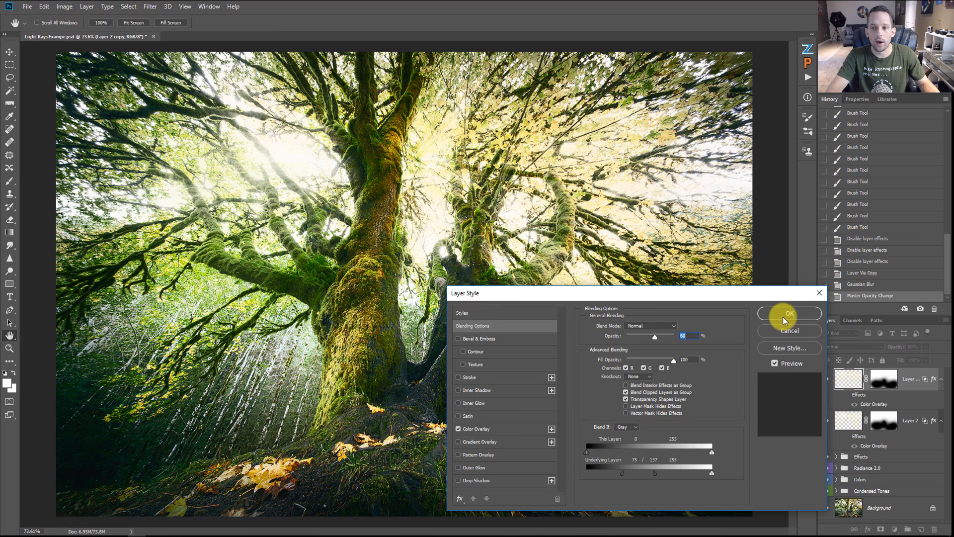
click(789, 314)
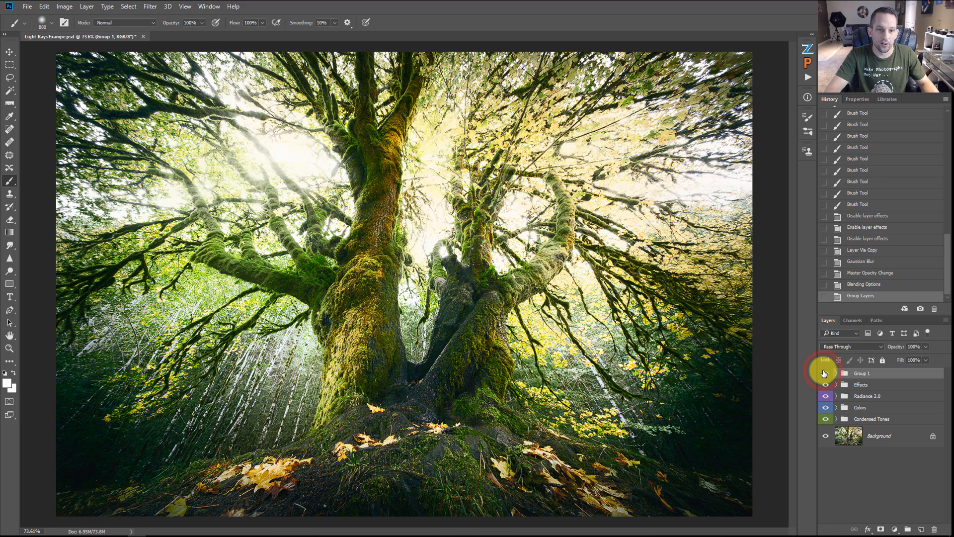
- Expand Group 1 to reveal its ray layers, then collapse it again
click(837, 374)
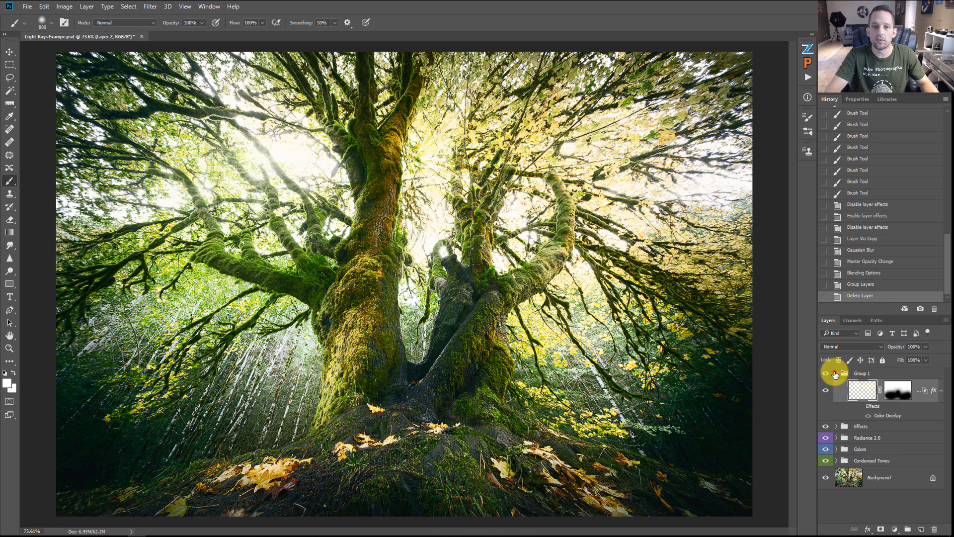
click(837, 374)
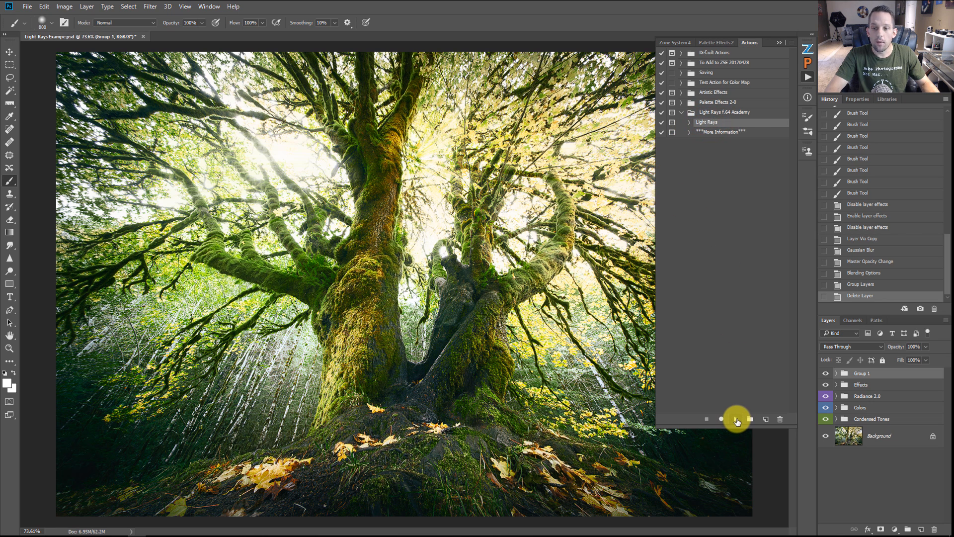
- Play the Light Rays action, accepting the highlights Color Range and zoom Radial Blur
click(735, 418)
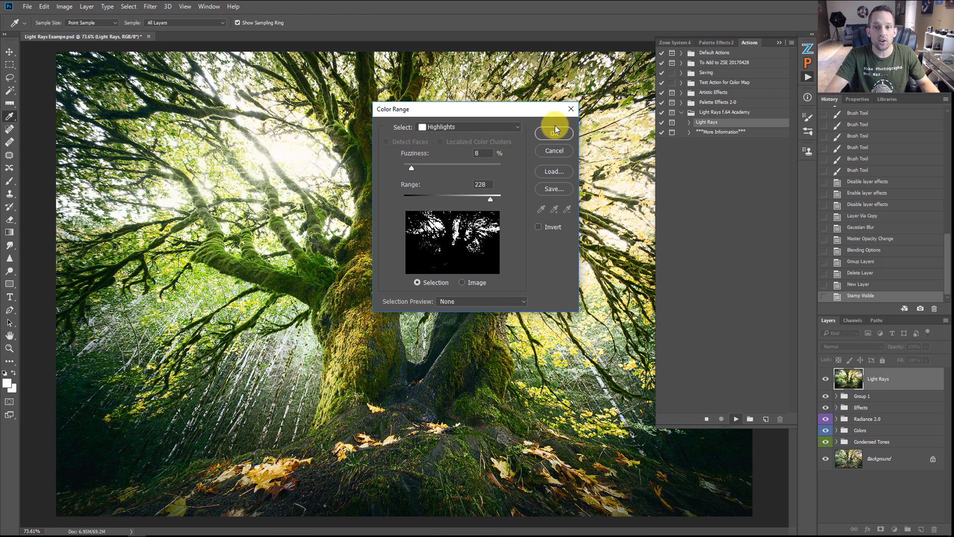
click(552, 133)
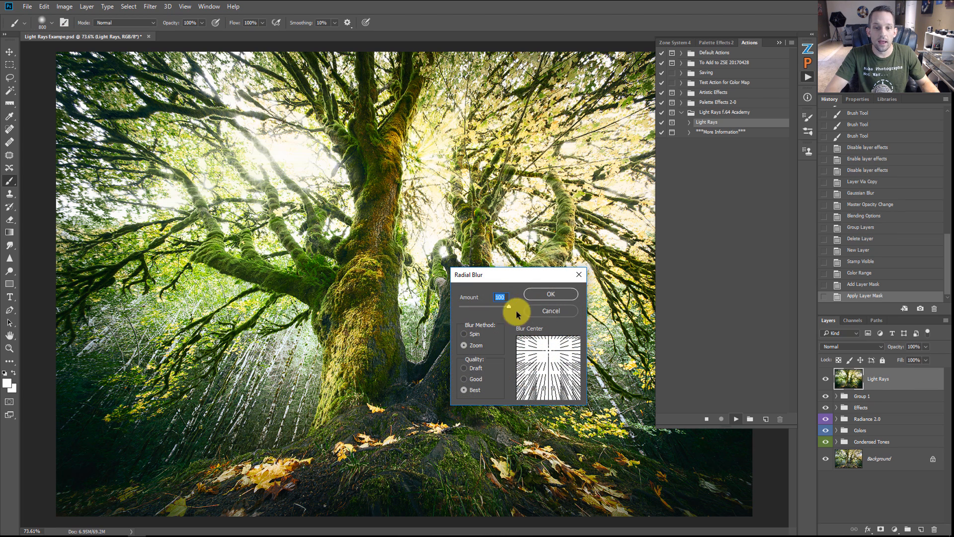
click(550, 294)
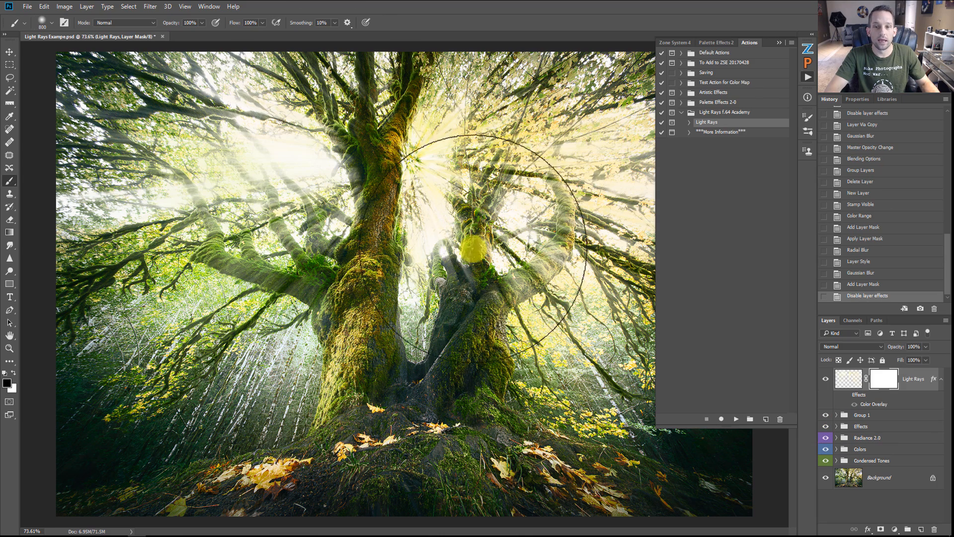
- Toggle visibility of the Light Rays layer and Group 1 to compare the rays
click(825, 379)
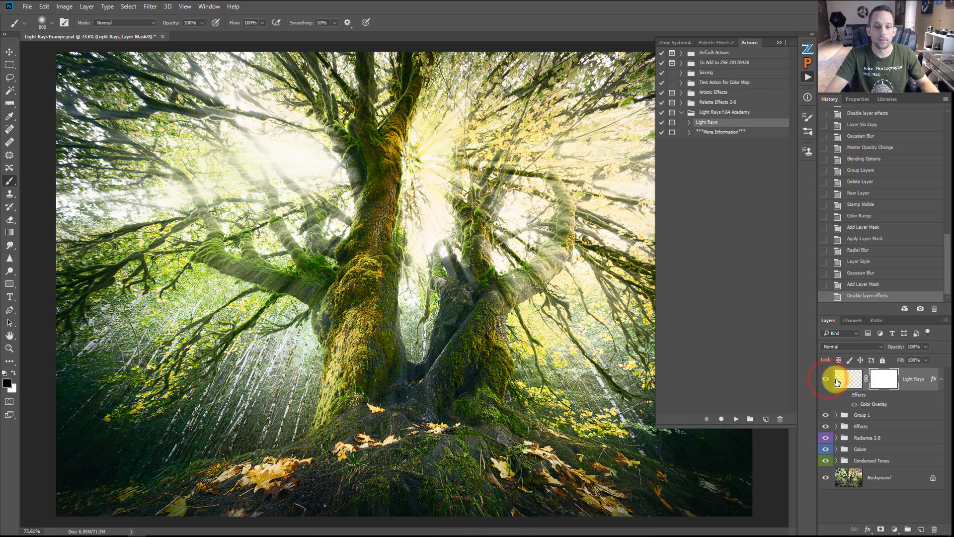
click(826, 394)
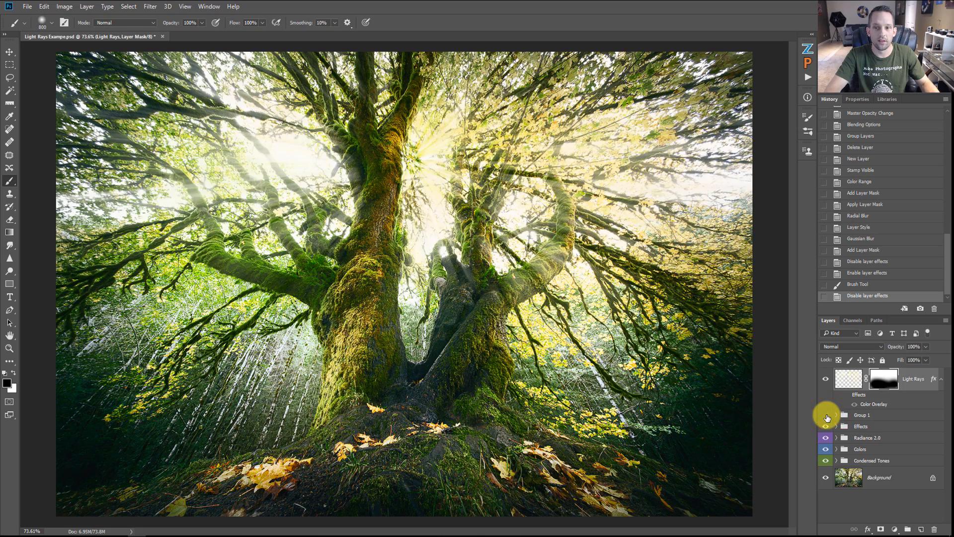
click(826, 377)
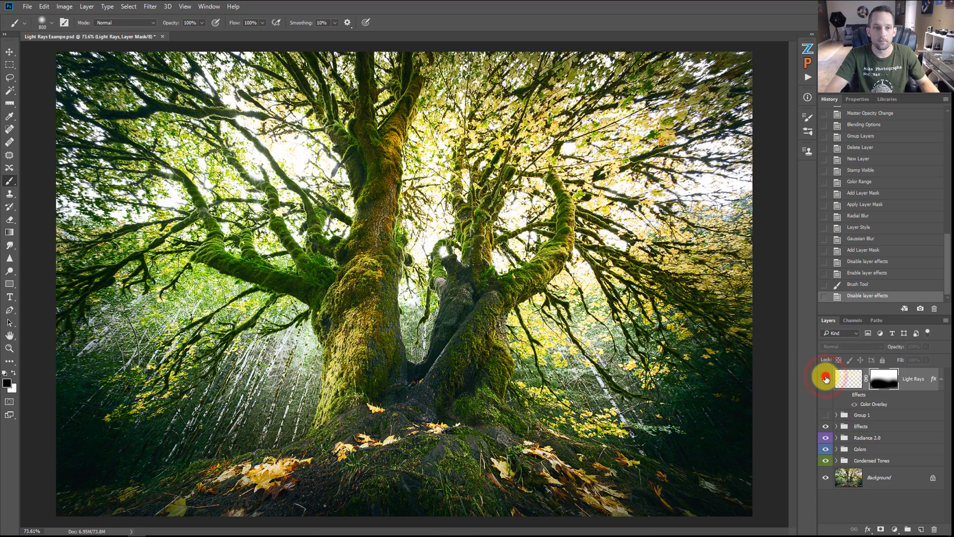